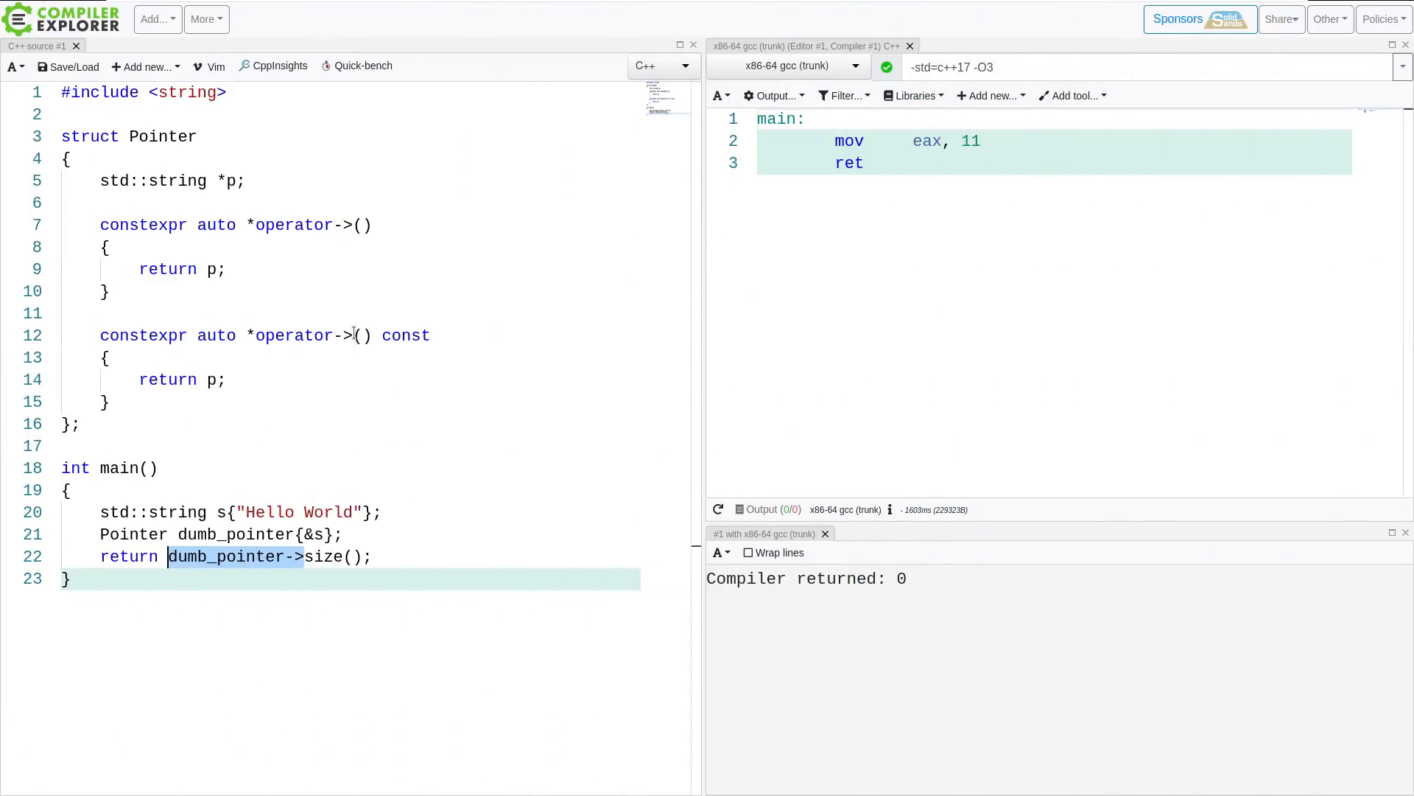
# - Highlight the dumb_pointer-> expression, the const operator-> overload and the size() call
pyautogui.doubleClick(303, 334)
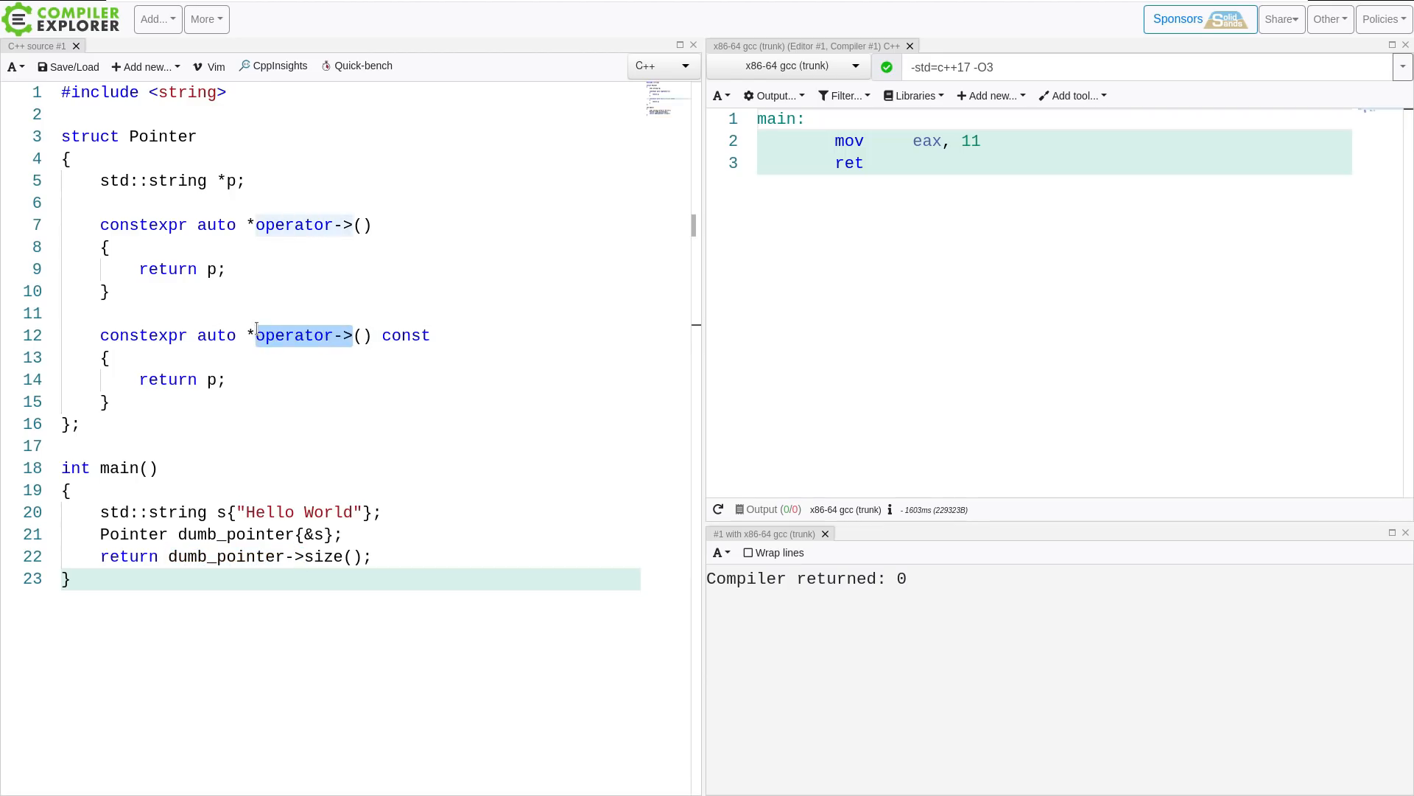
pyautogui.doubleClick(217, 335)
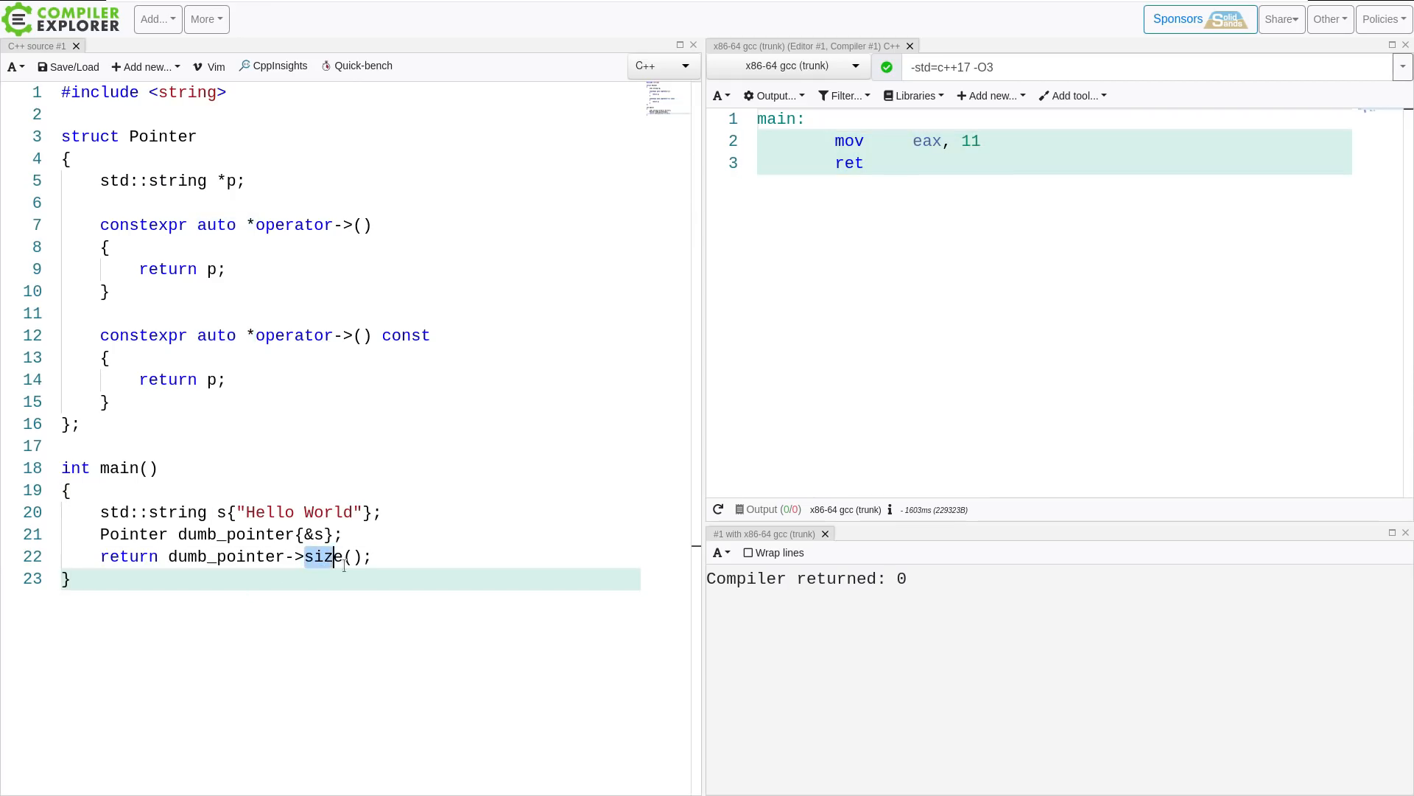
pyautogui.click(256, 336)
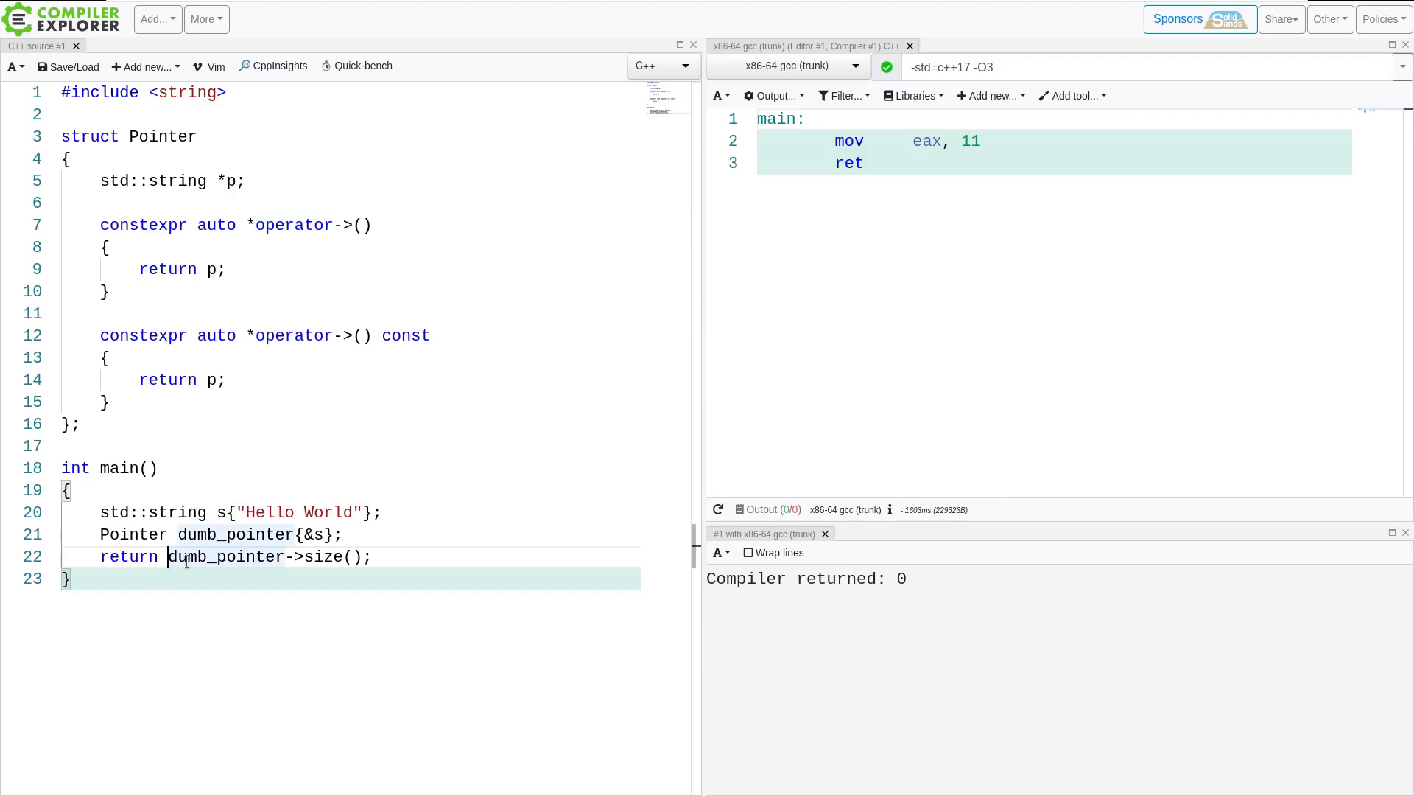
# - Rewrite line 22 as return (*dumb_pointer.operator->()).size(); and highlight the explicit operator call
pyautogui.write('(*')
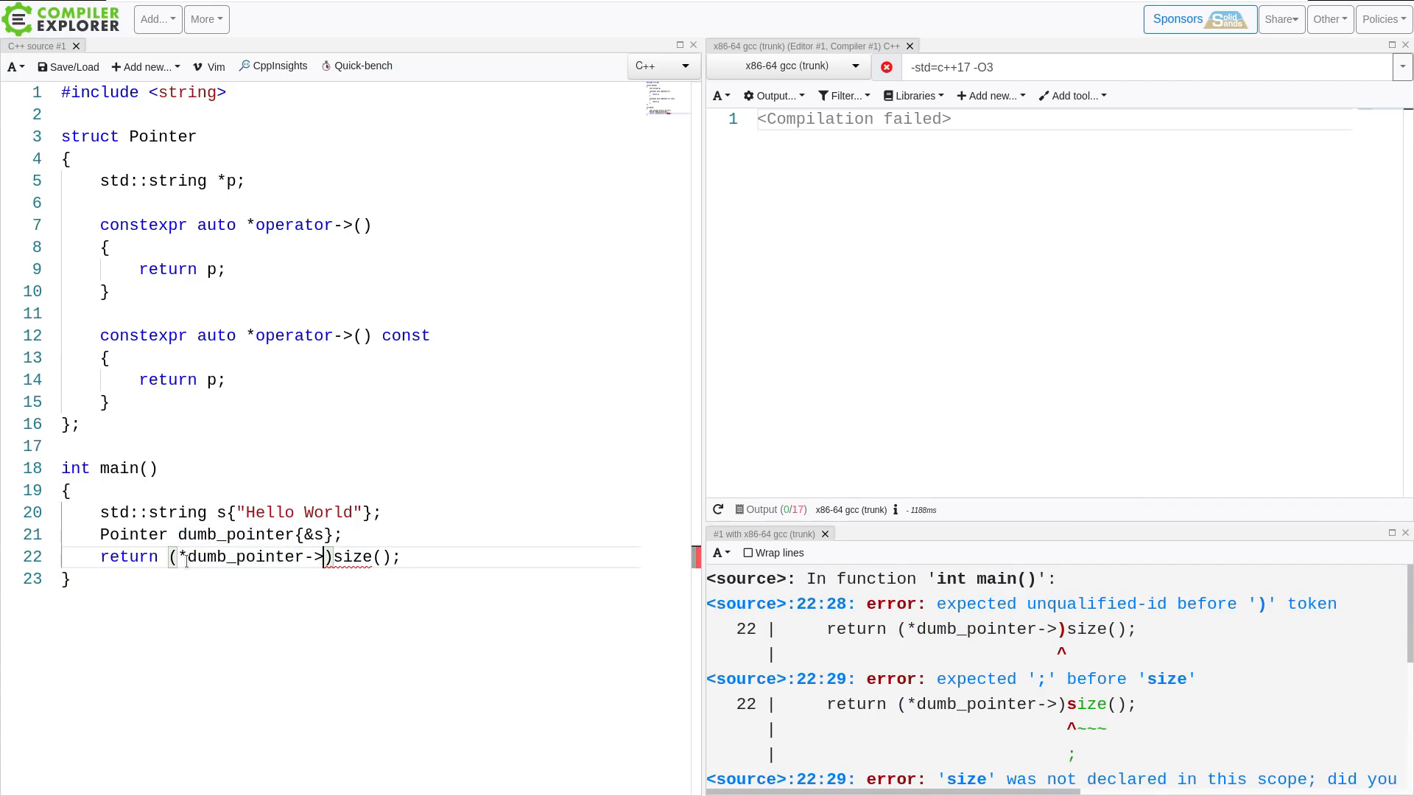
pyautogui.write('()')
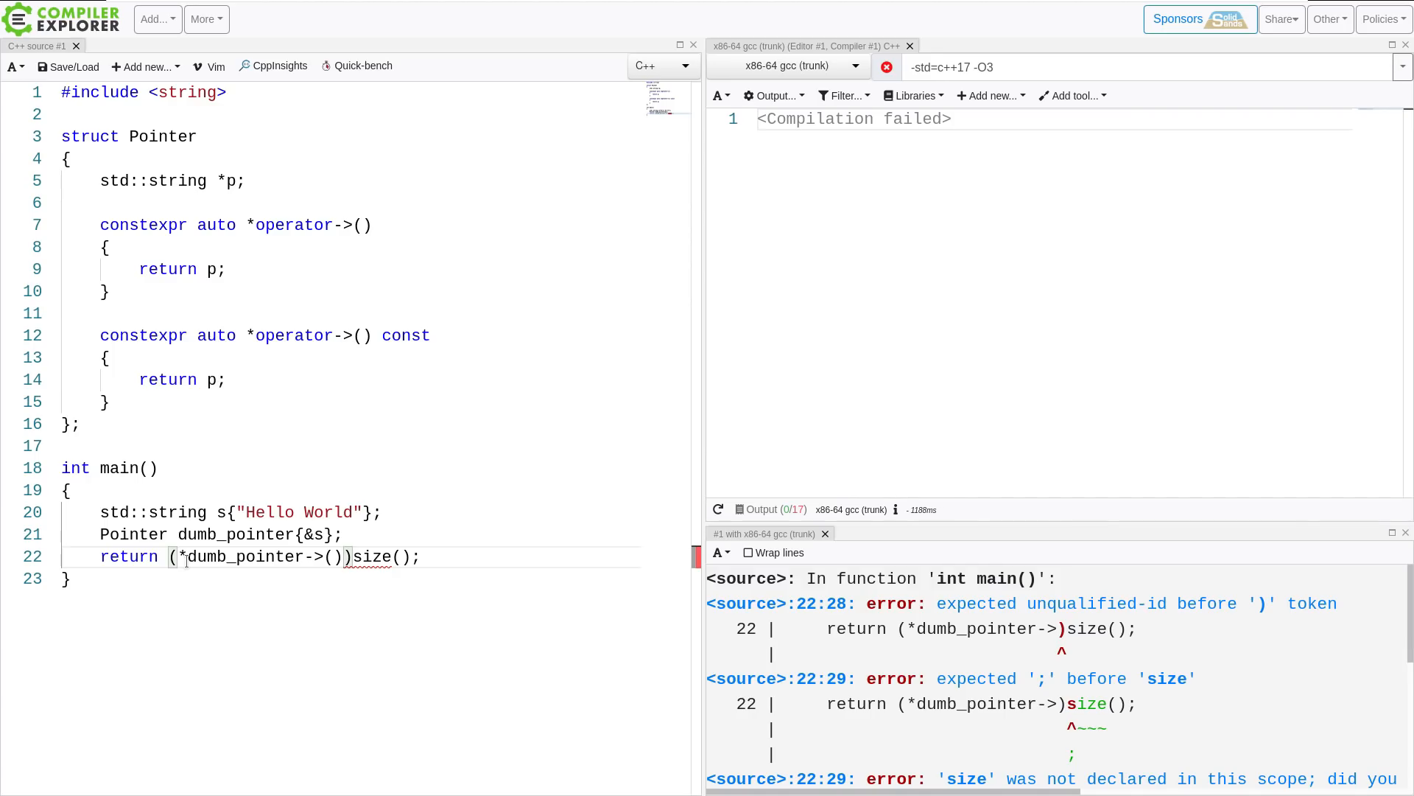
pyautogui.write('(')
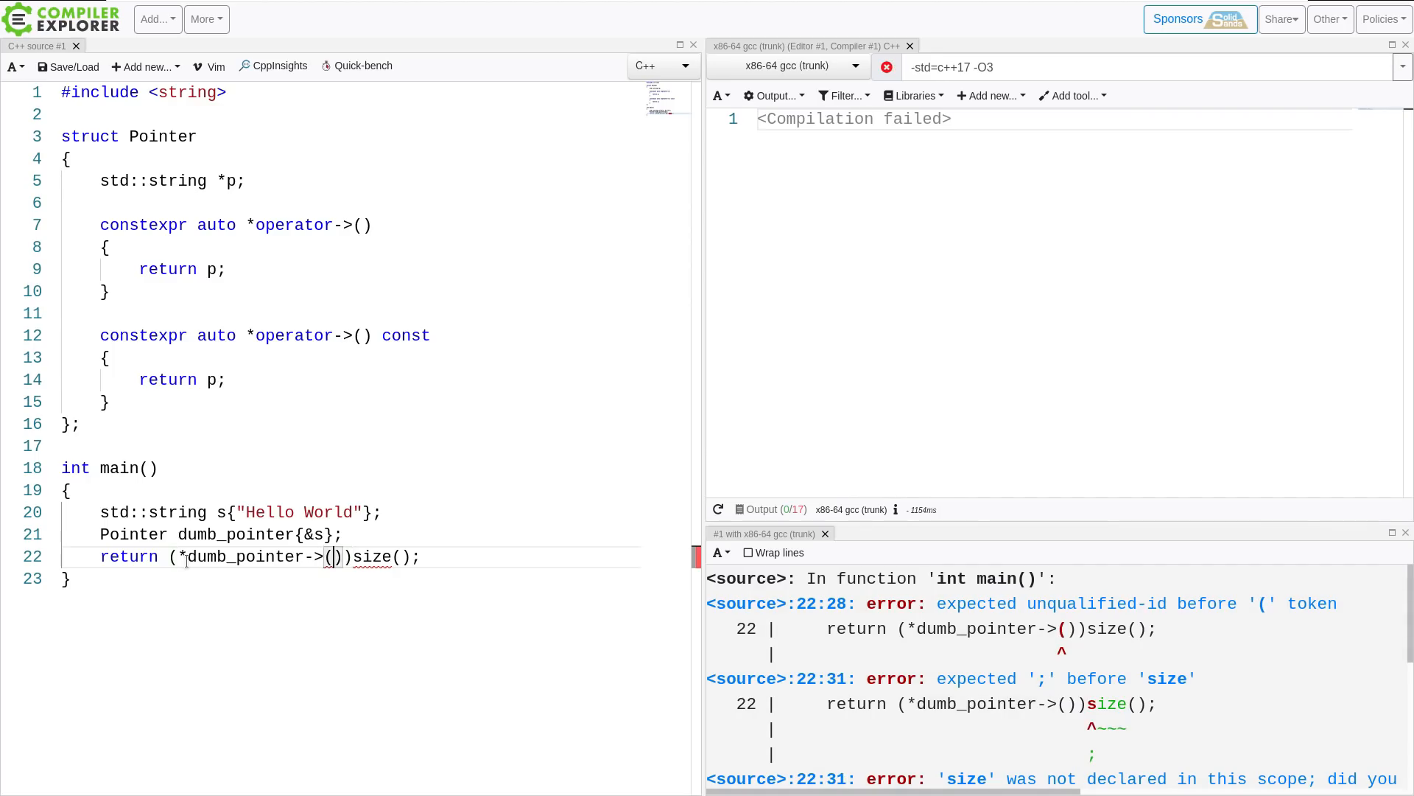
pyautogui.write('::')
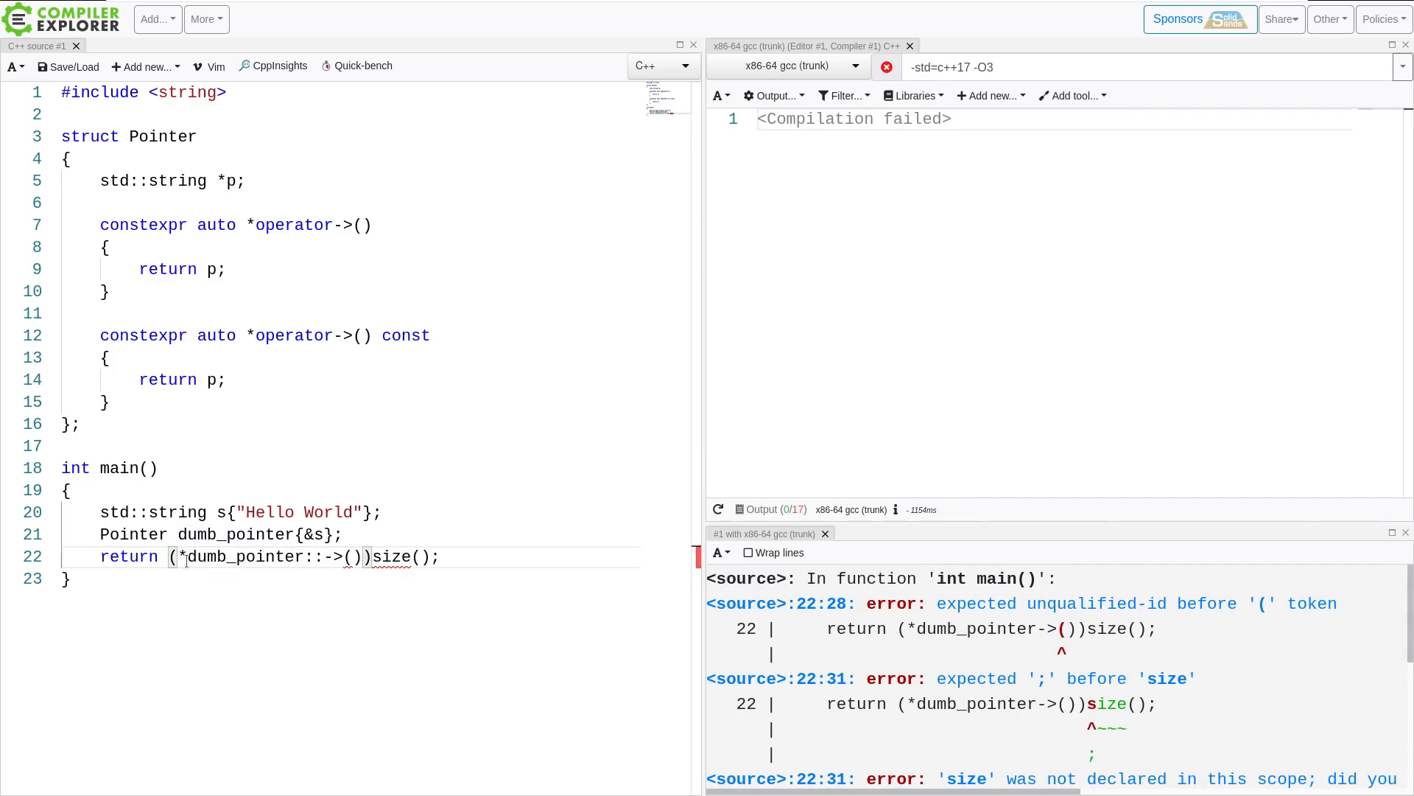
pyautogui.write('operator')
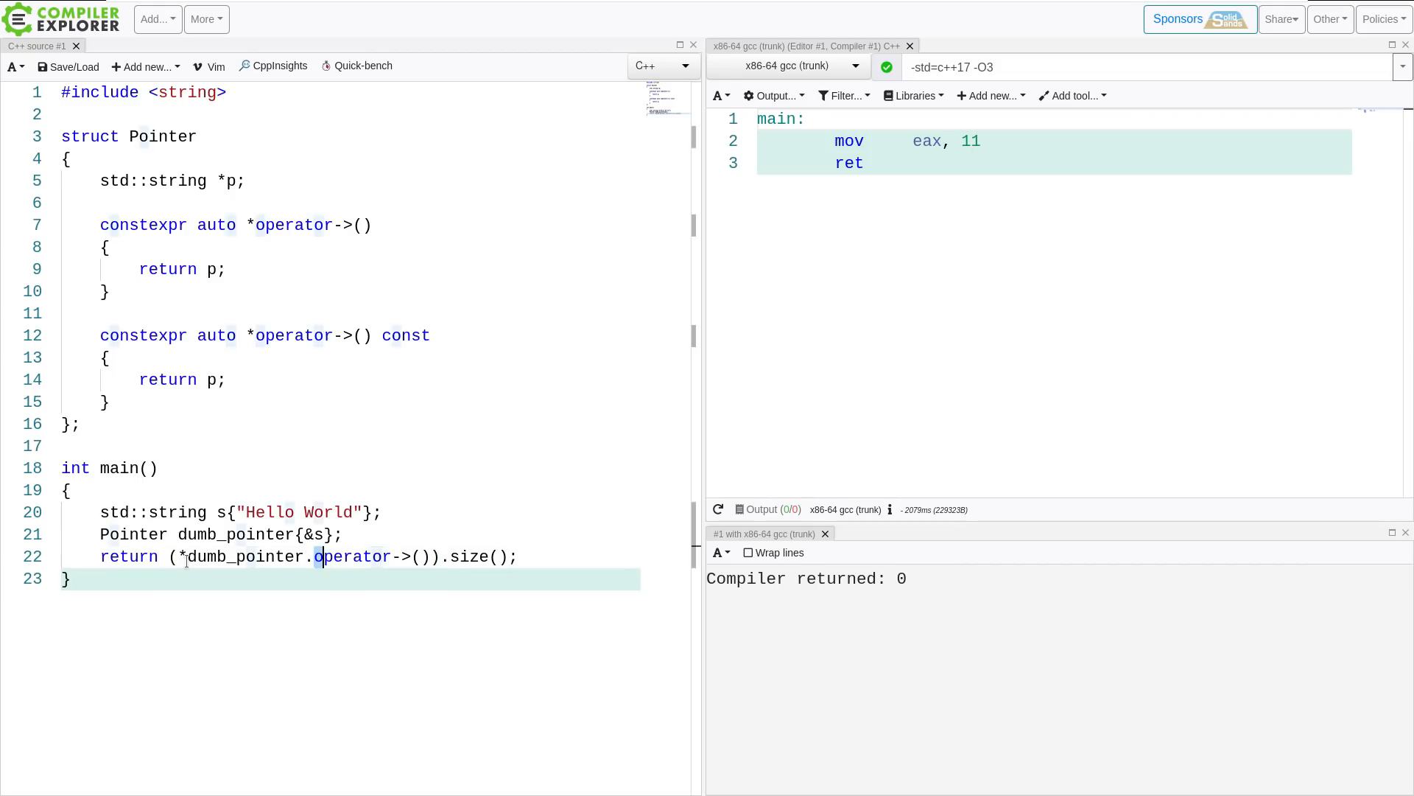
pyautogui.doubleClick(355, 556)
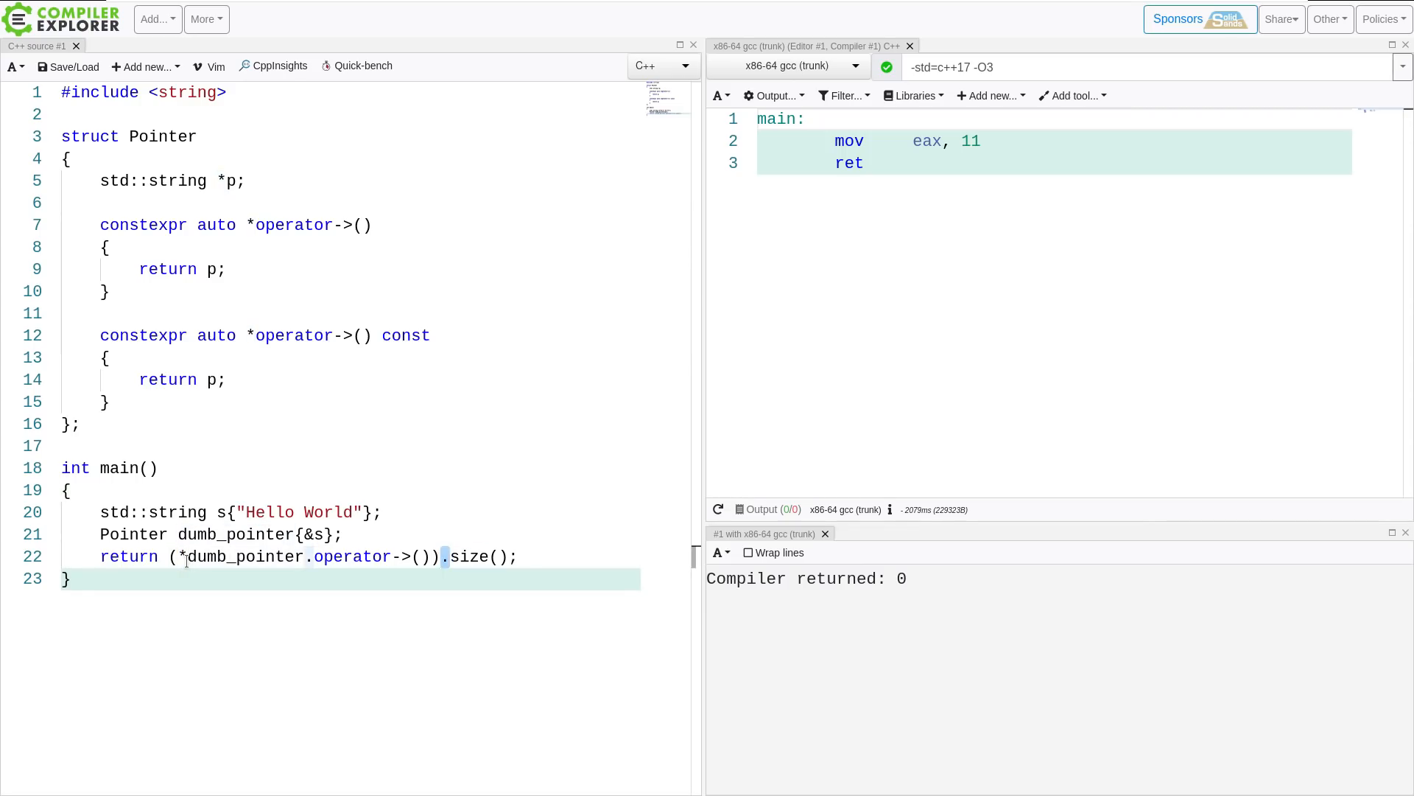
pyautogui.click(256, 557)
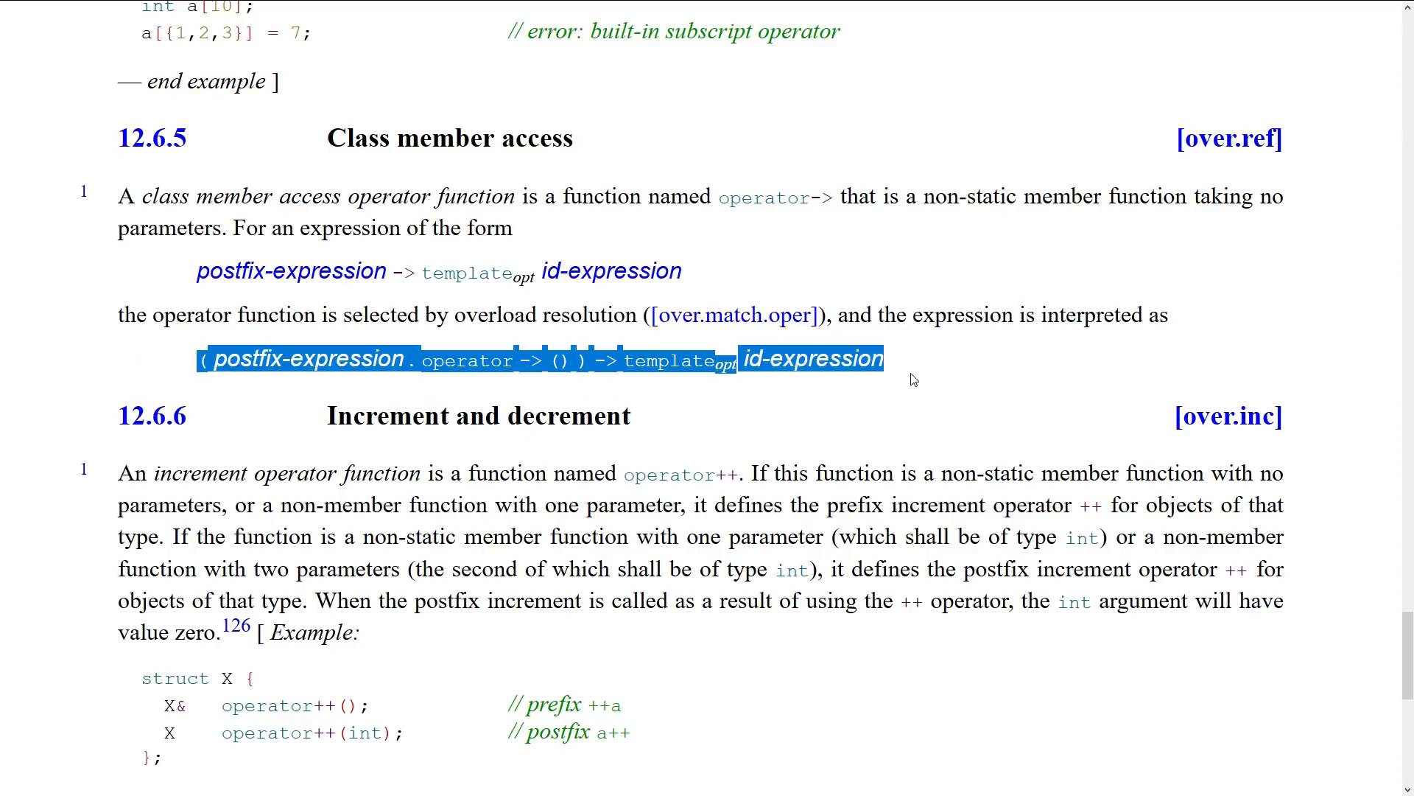
# - Clear the highlight on the [over.ref] rule that x->m means (x.operator->())->m
pyautogui.click(912, 379)
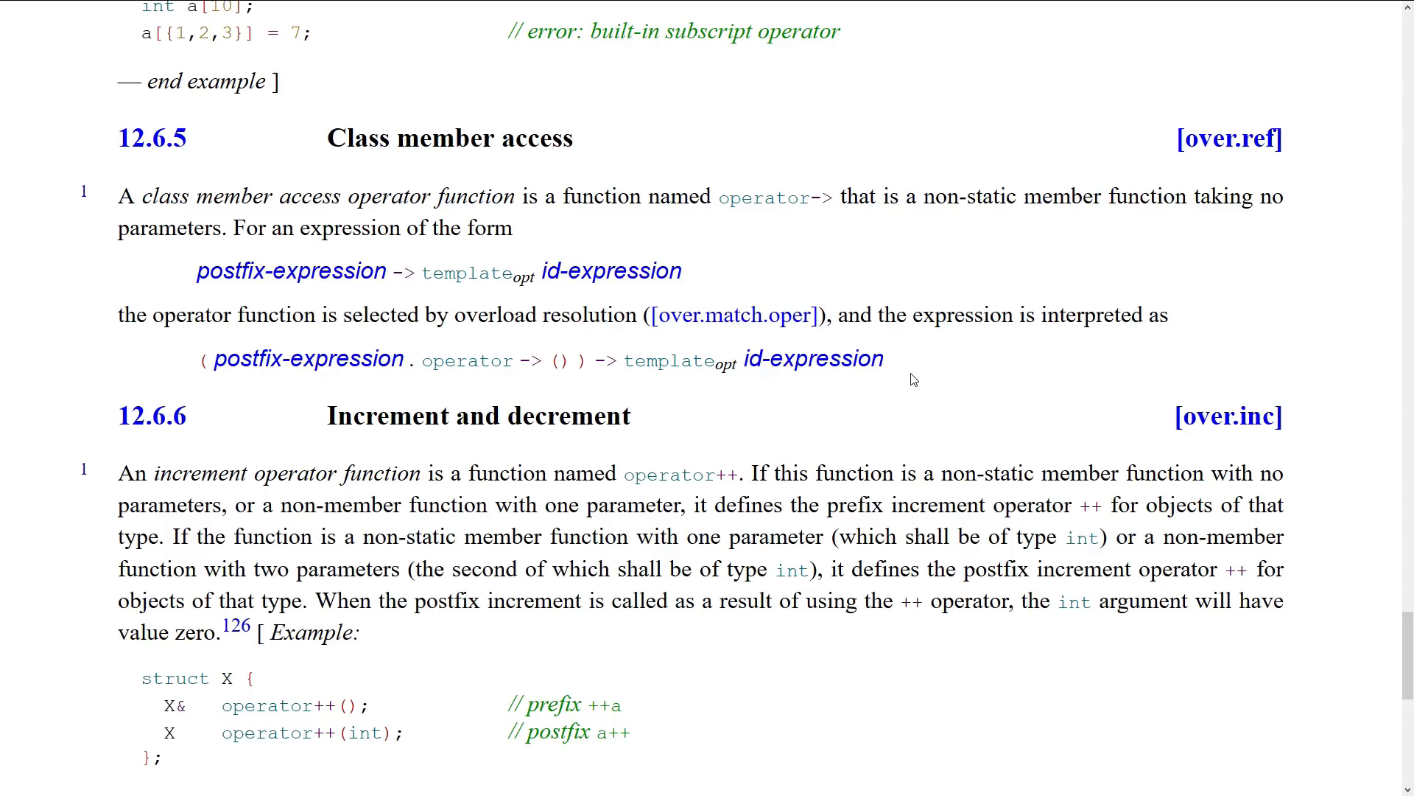
pyautogui.moveTo(787, 373)
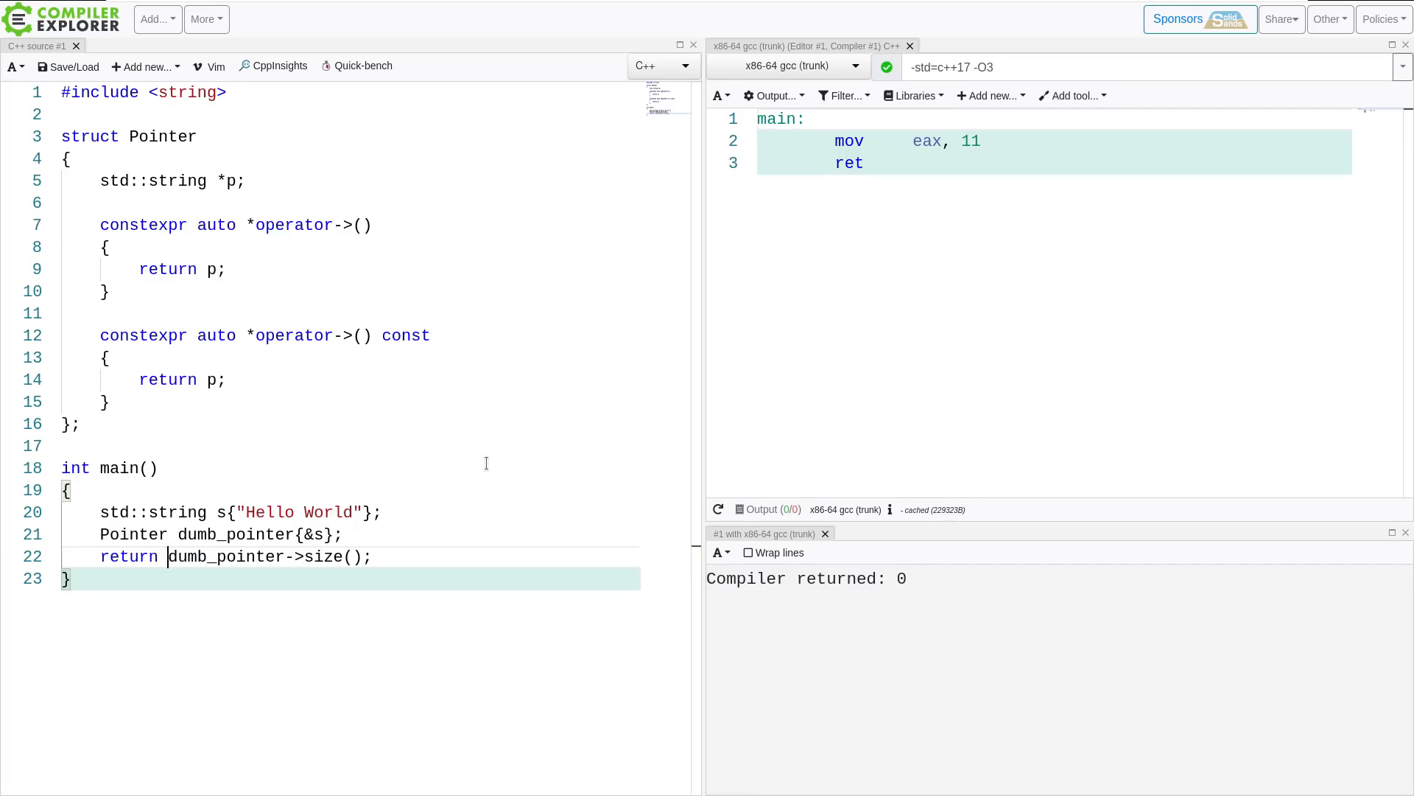
# - Declare a second Pointer object, dump_pointer2, below the dumb_pointer declaration
pyautogui.click(168, 534)
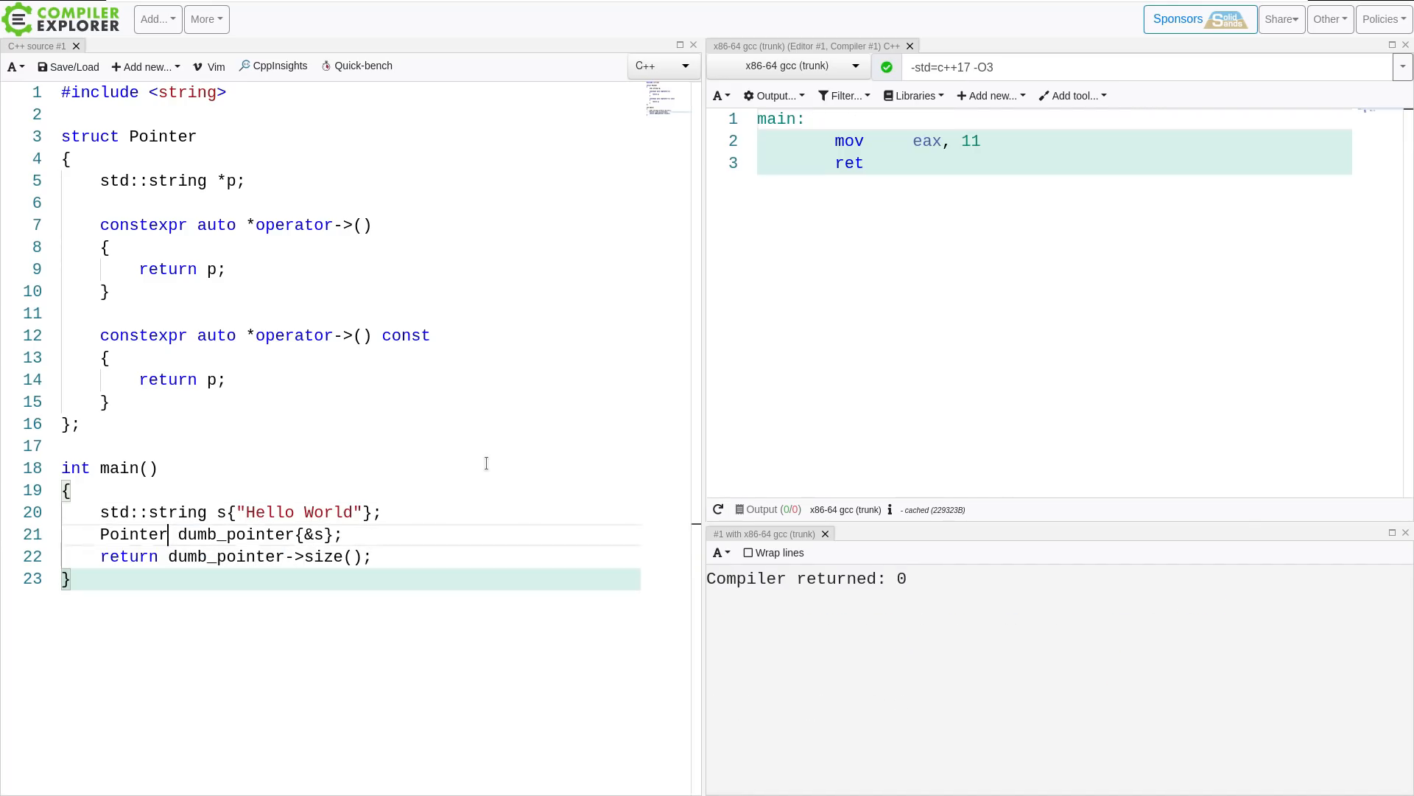
pyautogui.write('P')
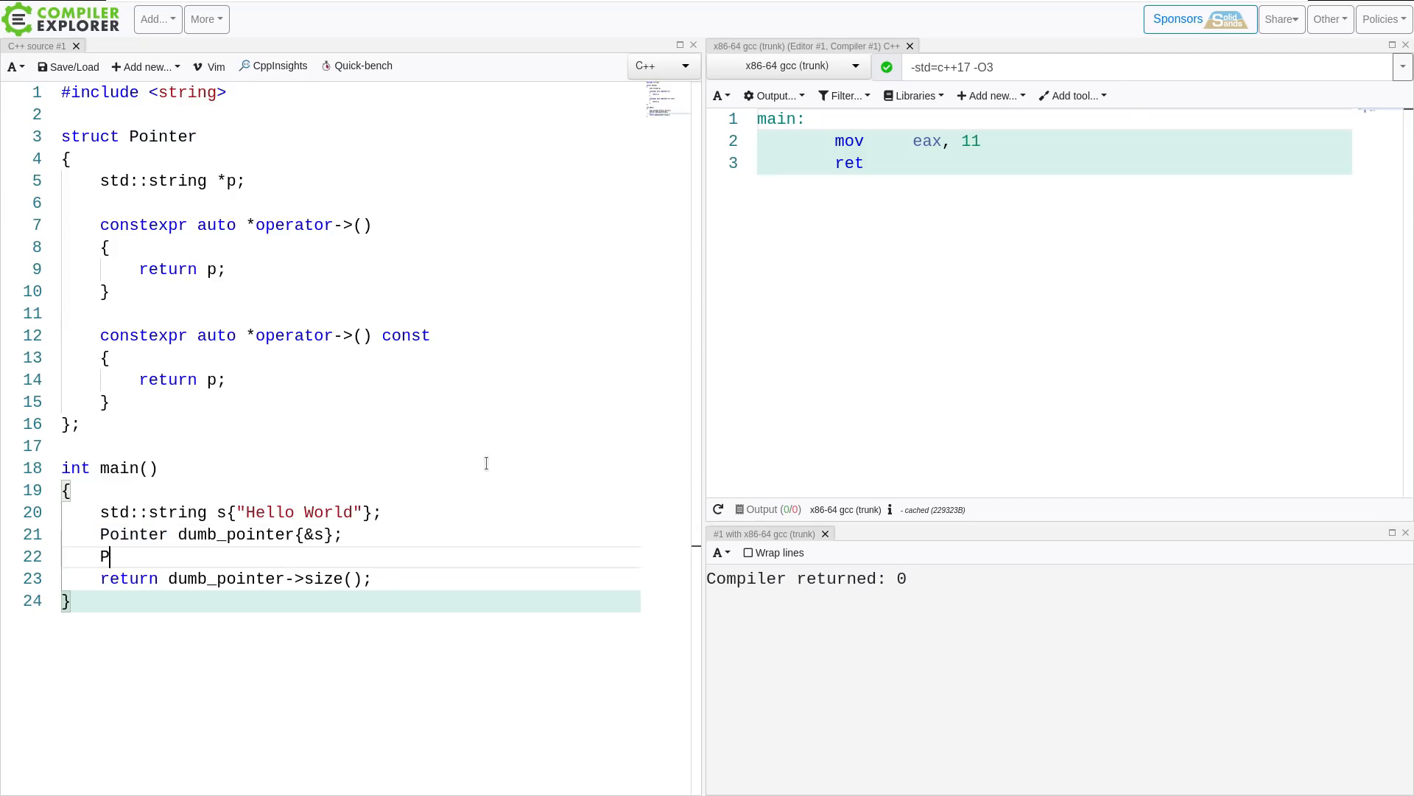
pyautogui.write('ointer dum')
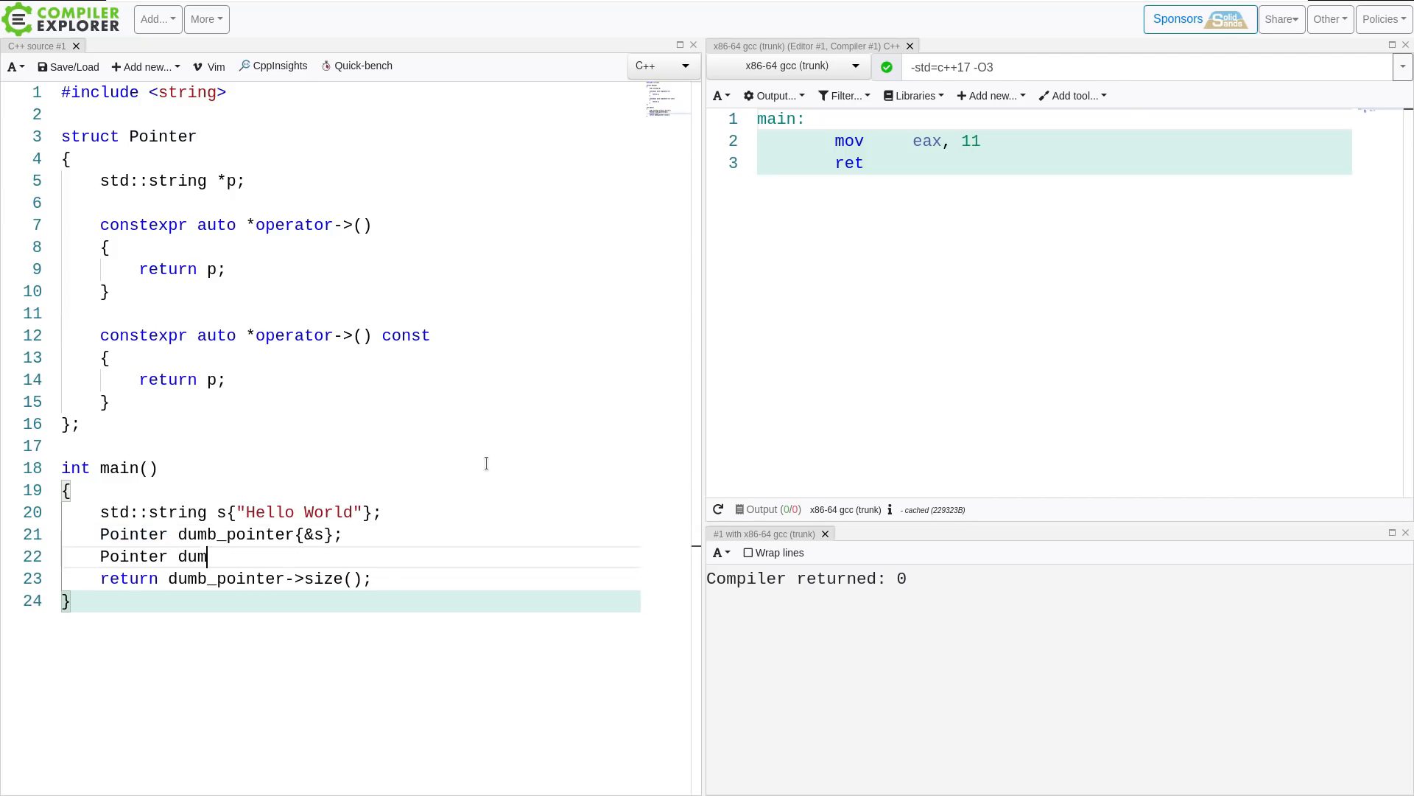
pyautogui.write('p_pointer')
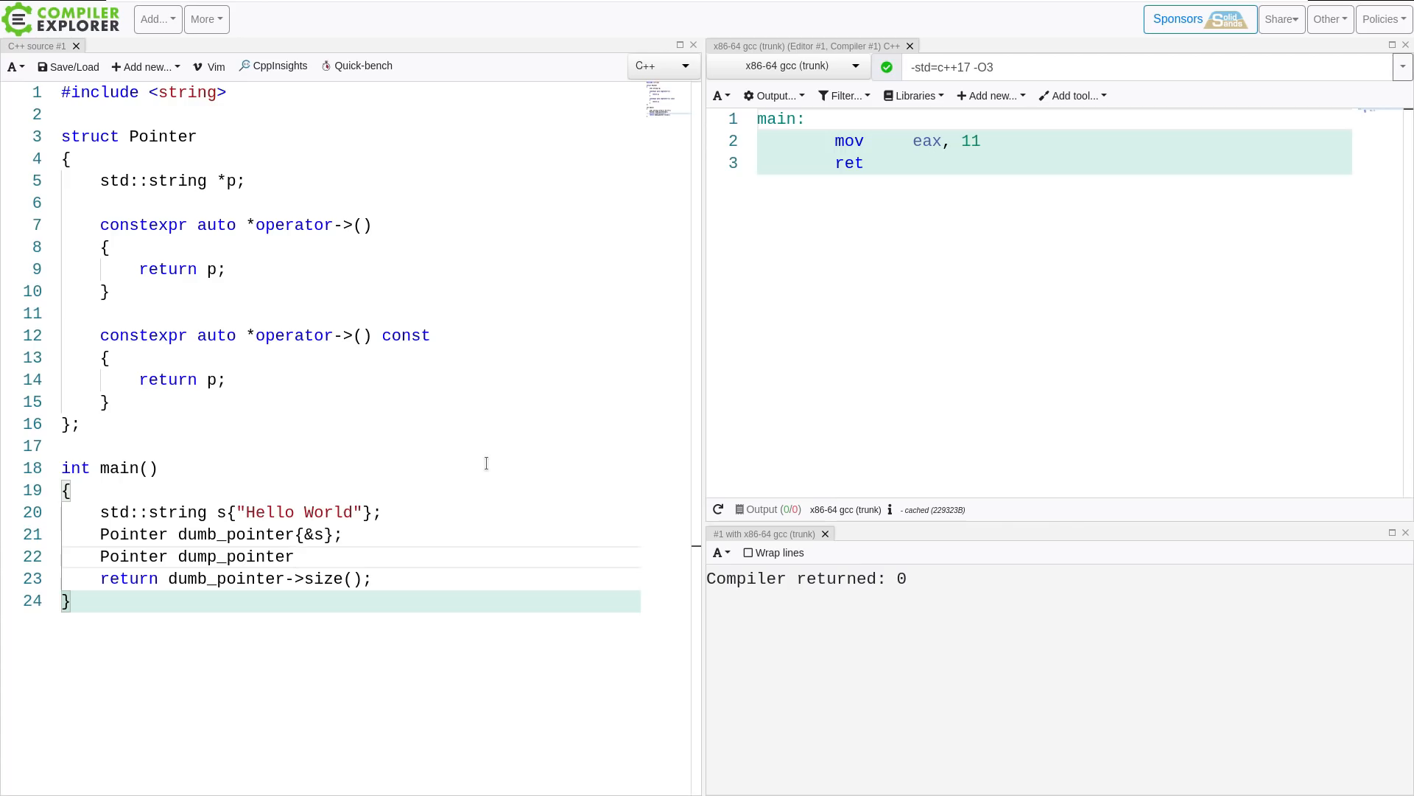
pyautogui.write('2()')
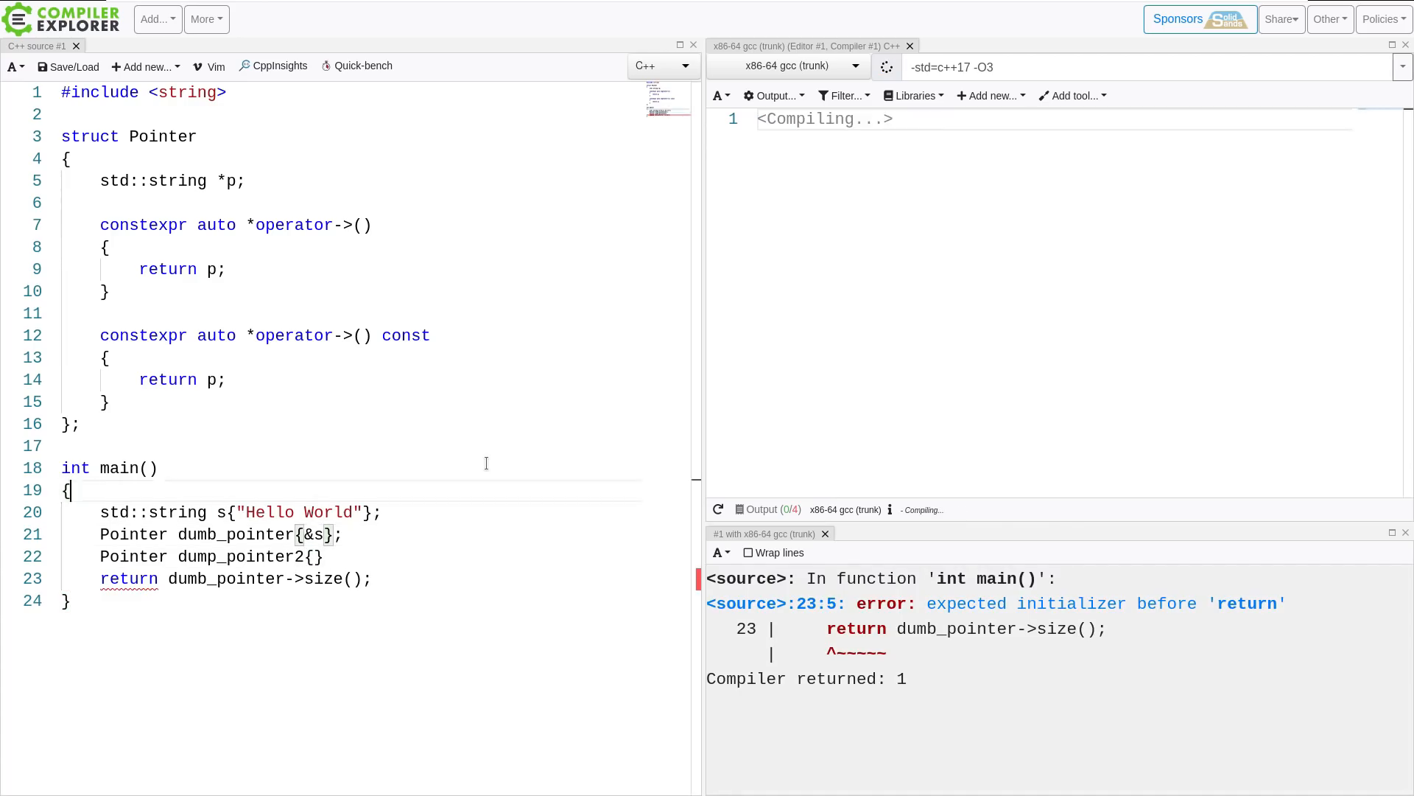
# - Add template<typename Contained> above struct Pointer
pyautogui.write('tem')
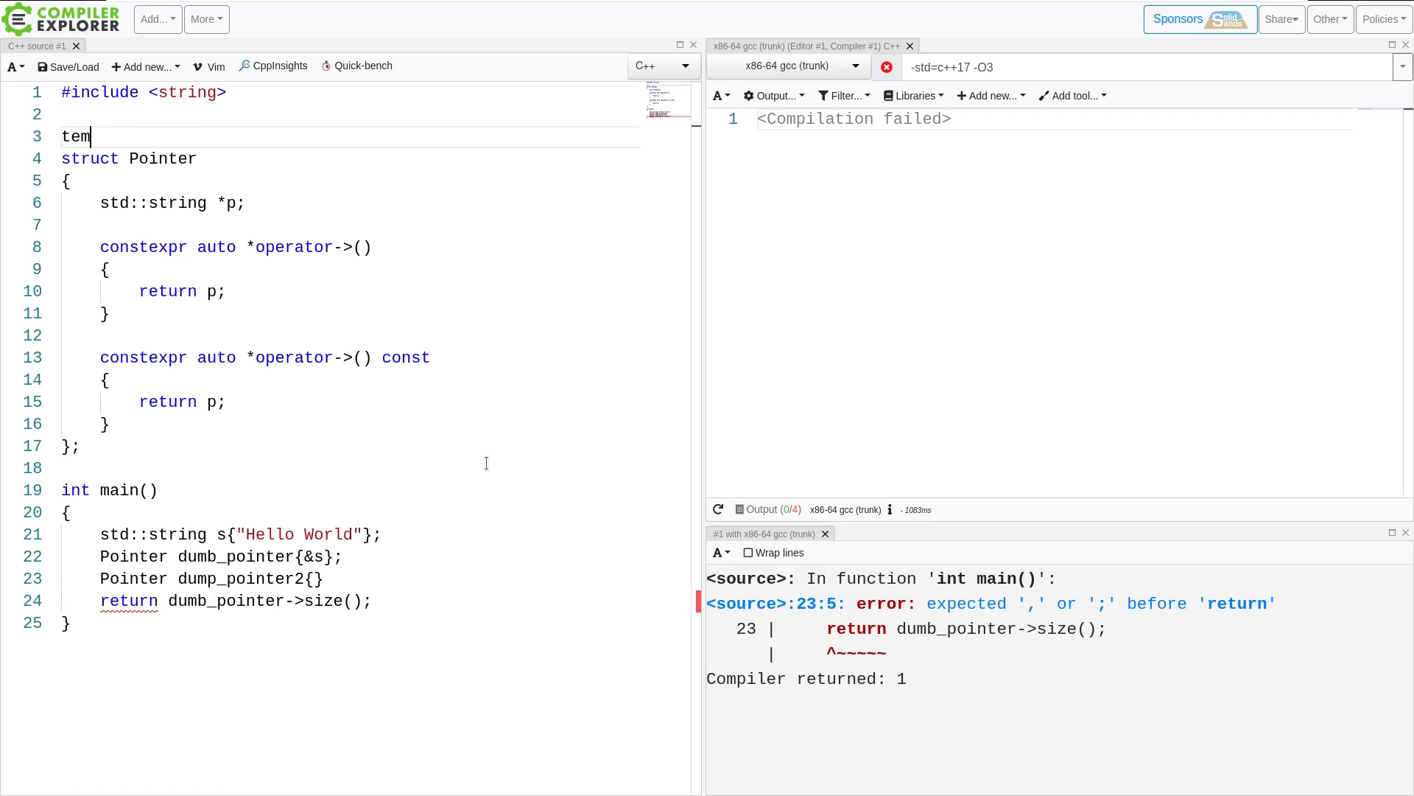
pyautogui.write('plate<typename')
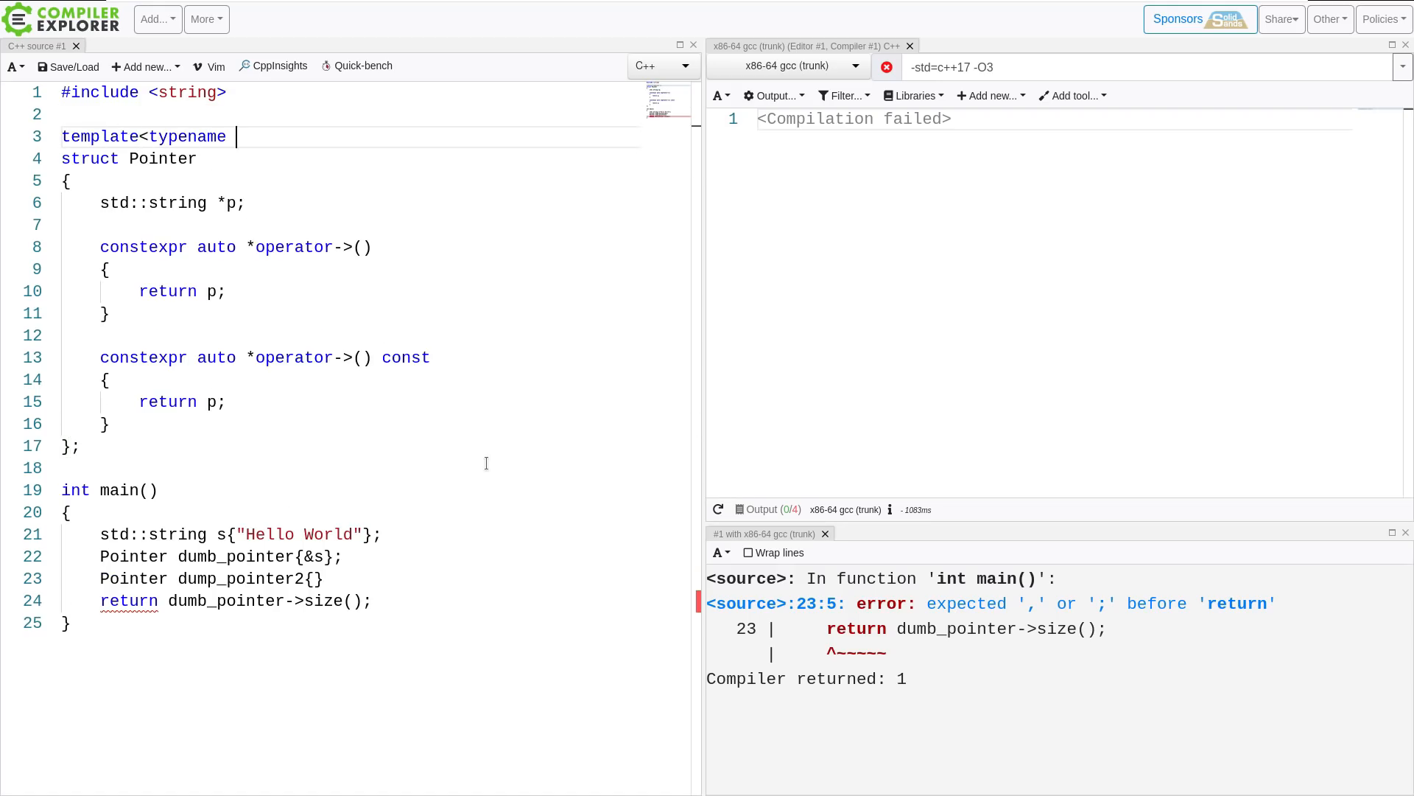
pyautogui.write('Contained>')
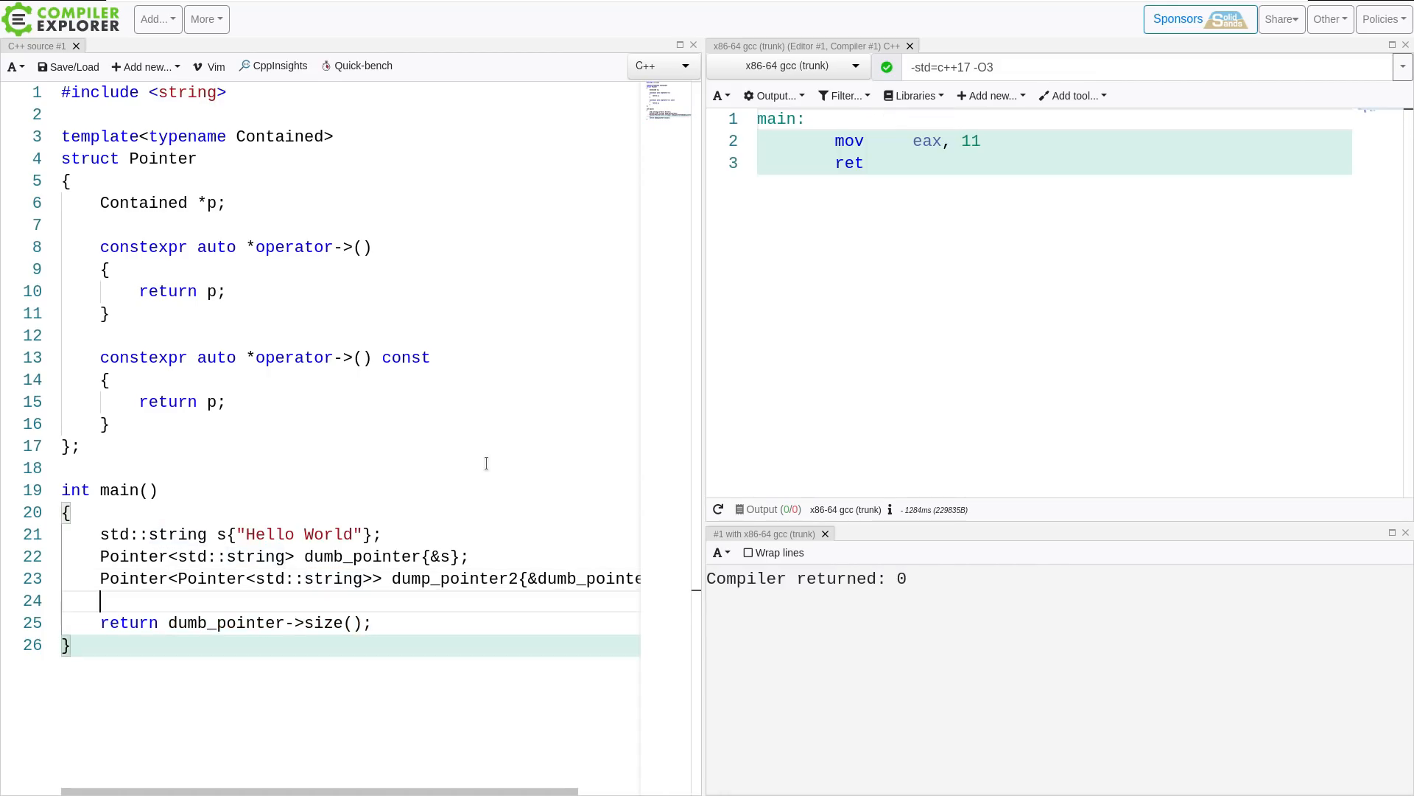
# - Insert dumb_pointer2->size(); in main and comment out the return line with //
pyautogui.write('du')
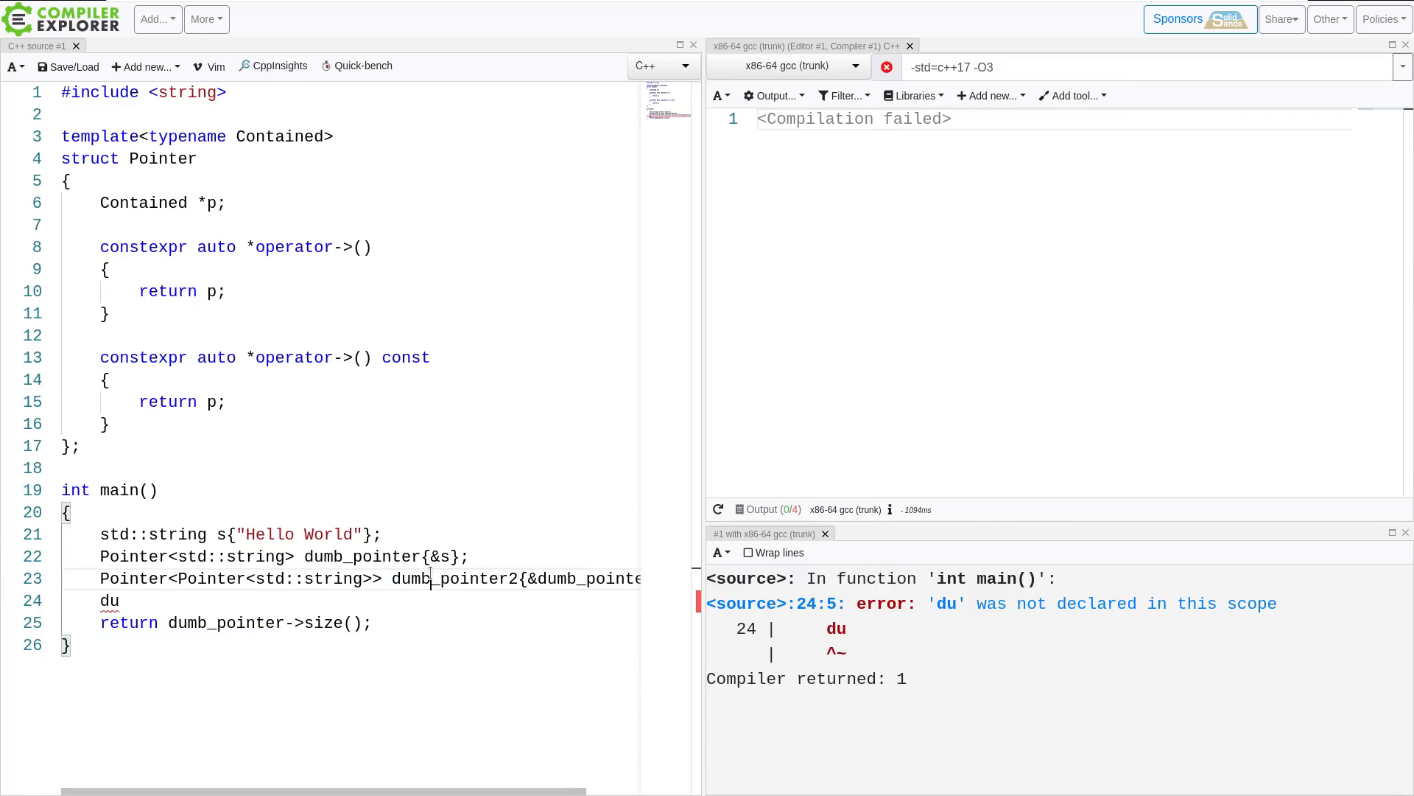
pyautogui.write('mb')
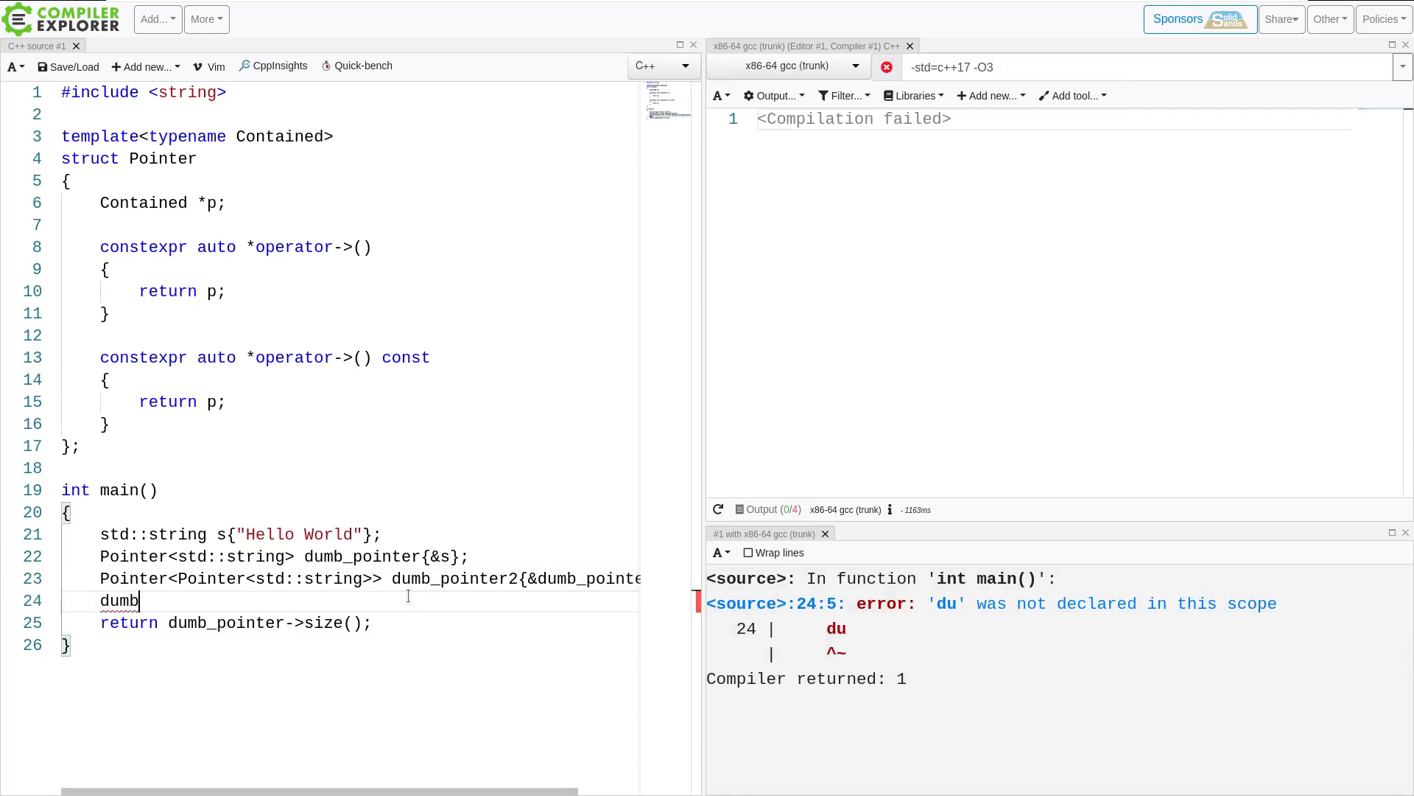
pyautogui.write('_pointer')
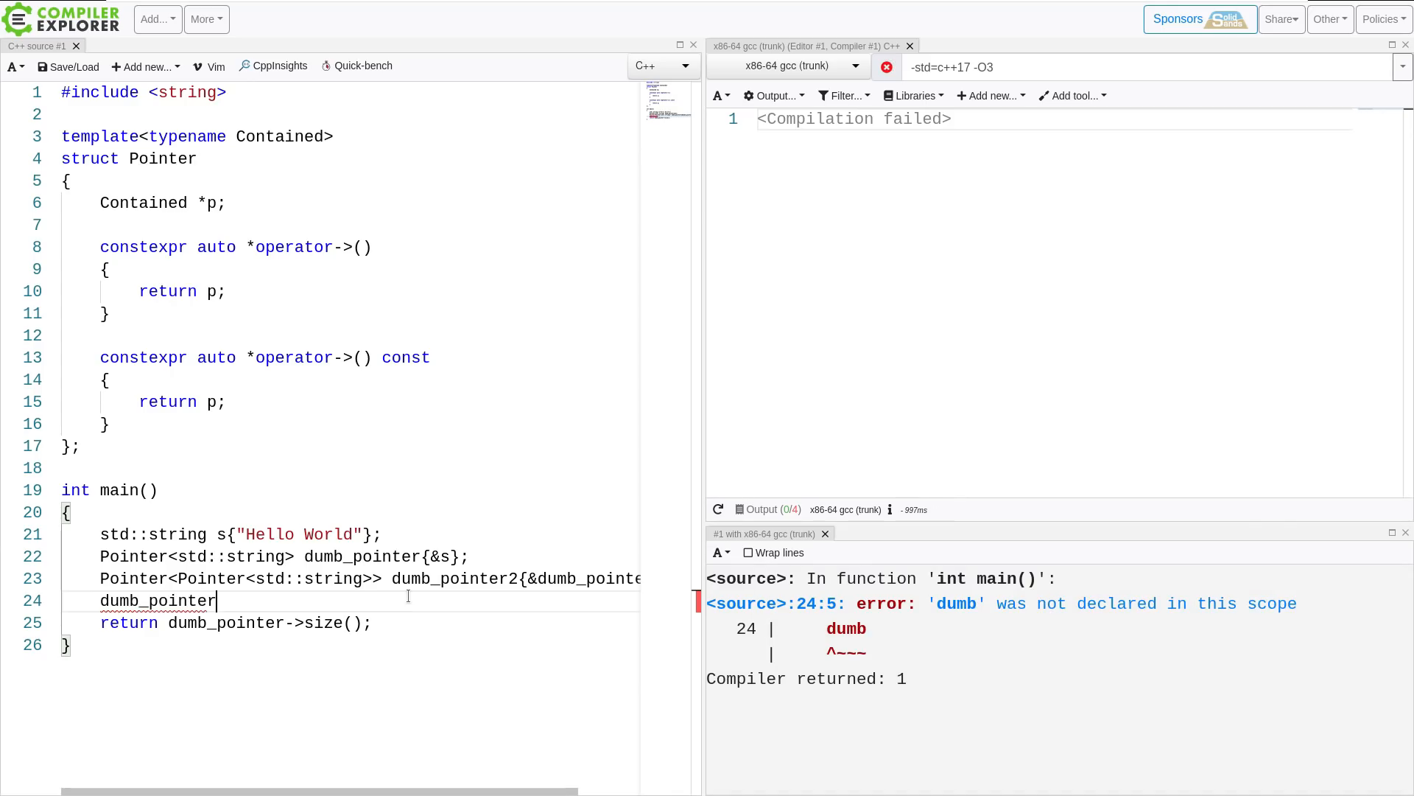
pyautogui.write('2-')
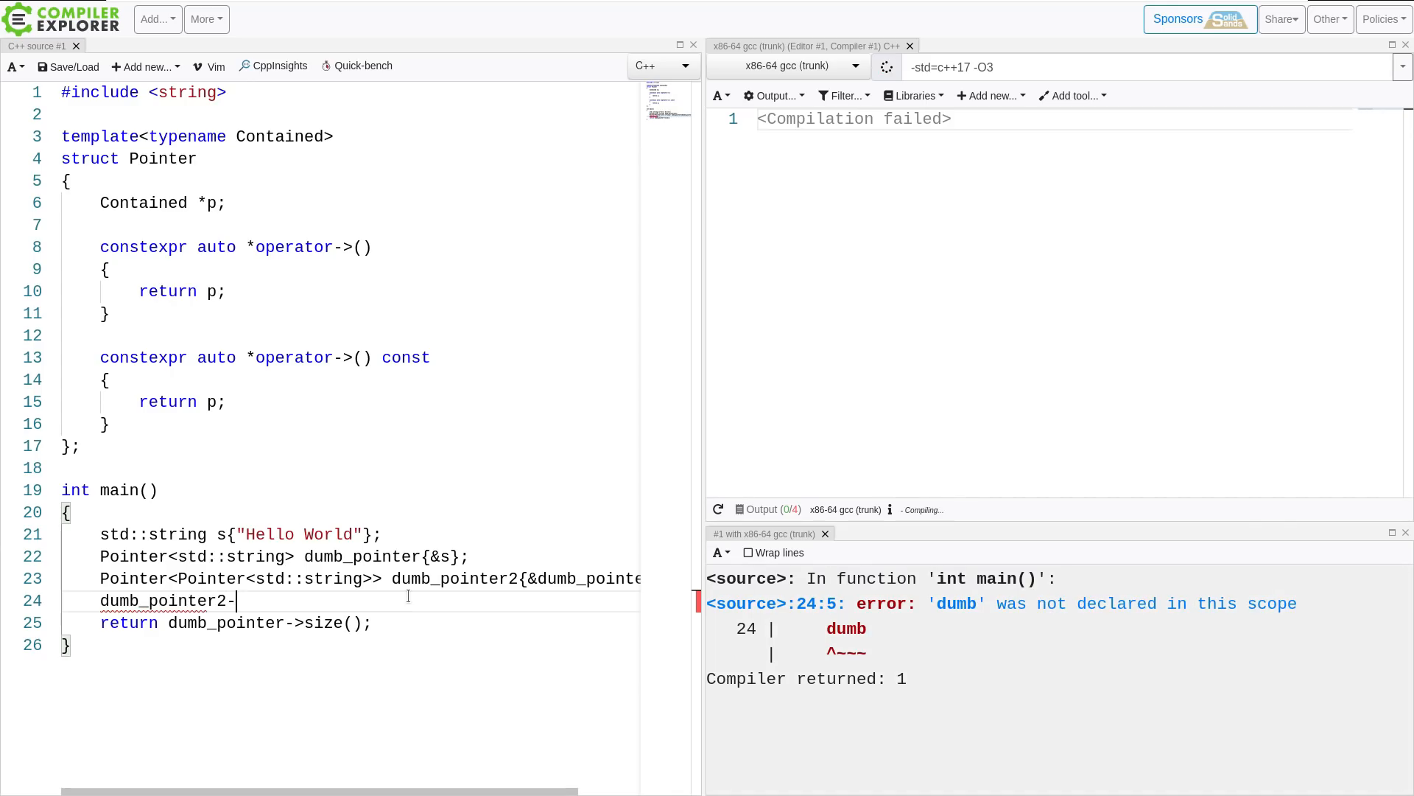
pyautogui.write('>size();')
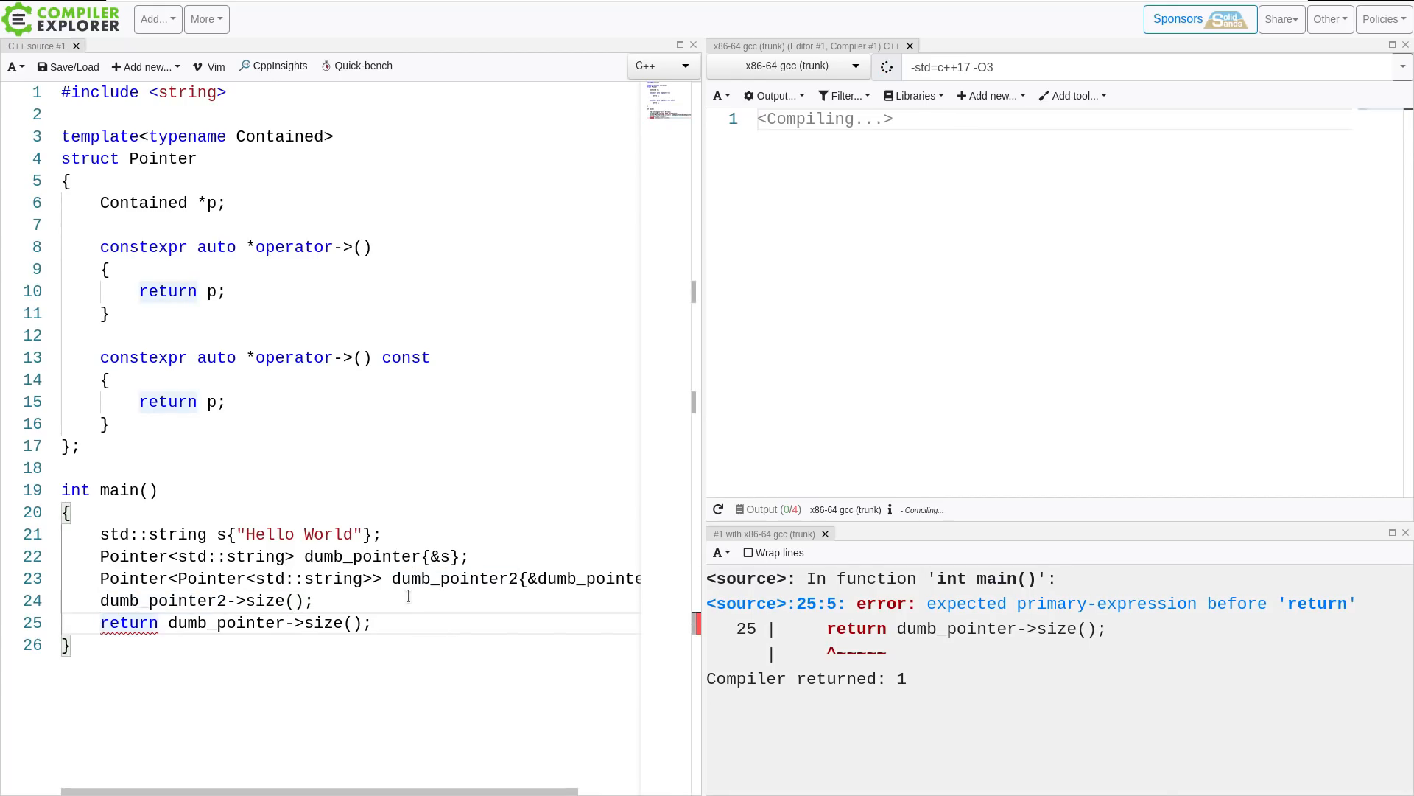
pyautogui.write('//')
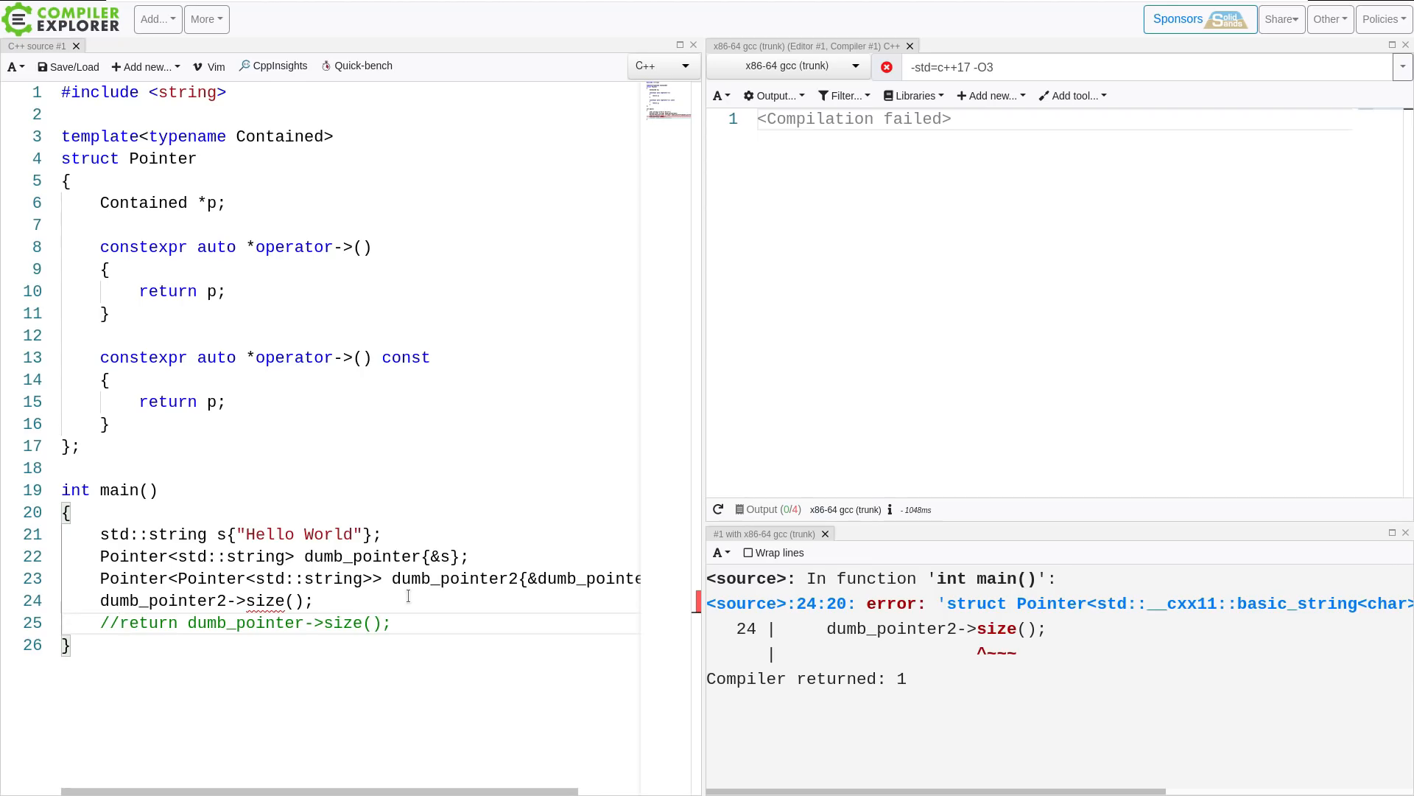
pyautogui.moveTo(981, 718)
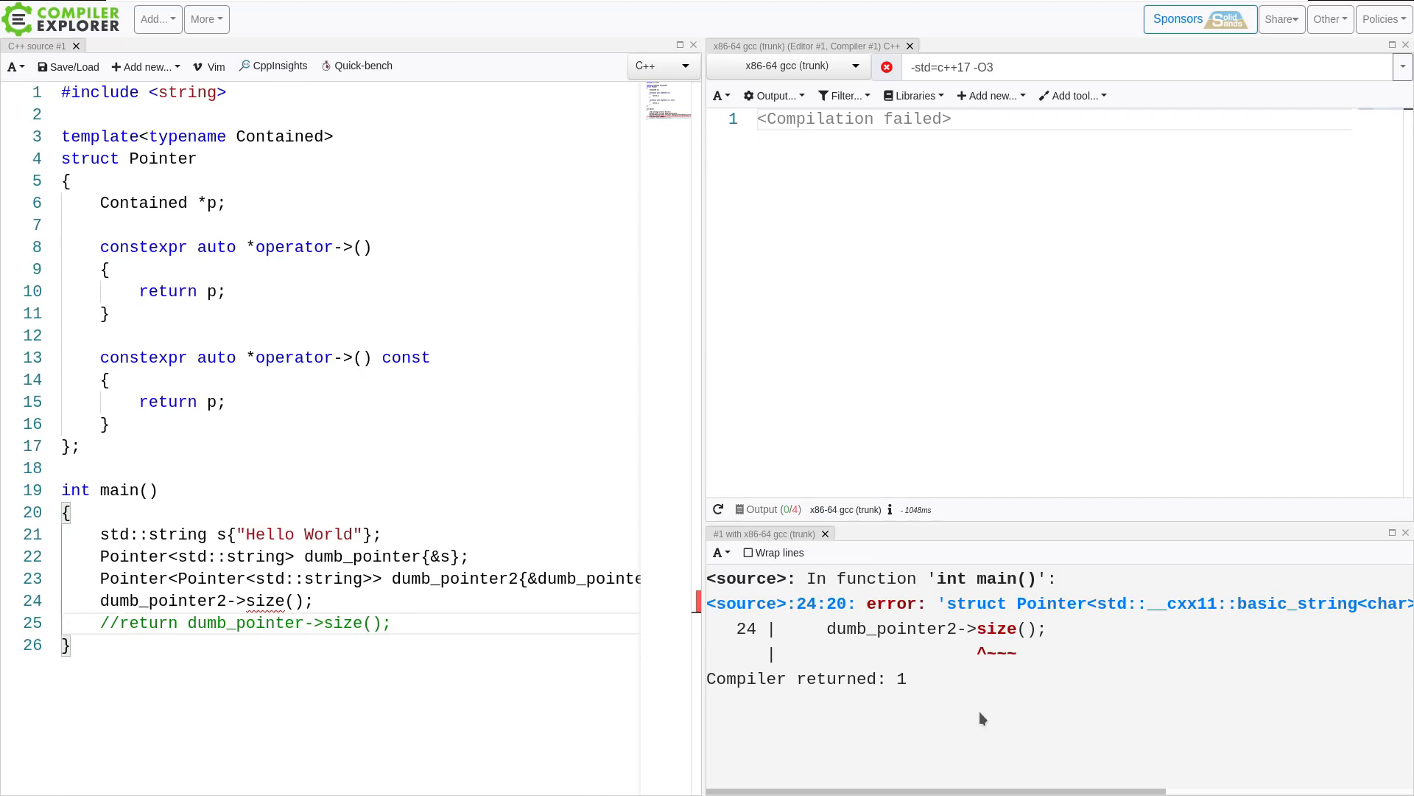
pyautogui.hscroll(3)
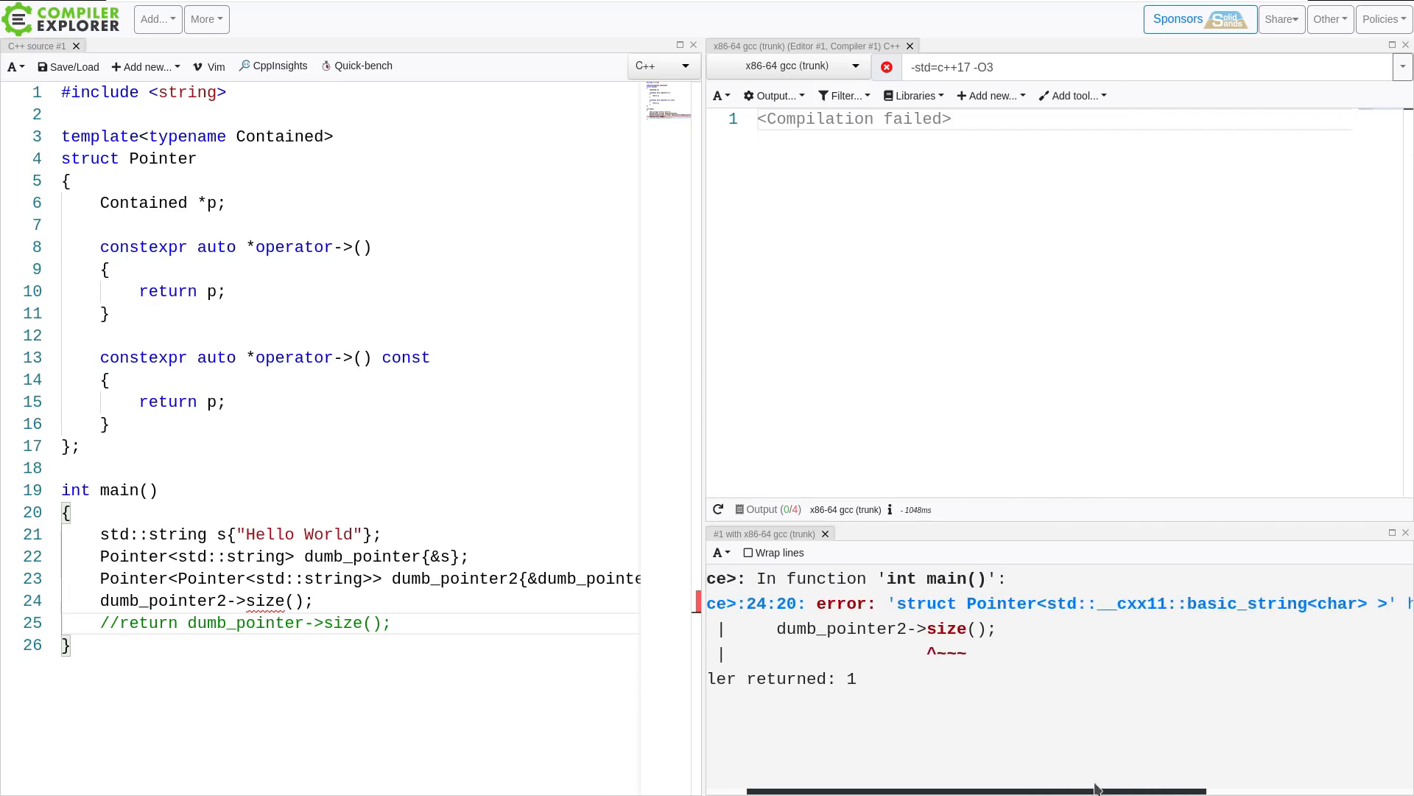
pyautogui.hscroll(3)
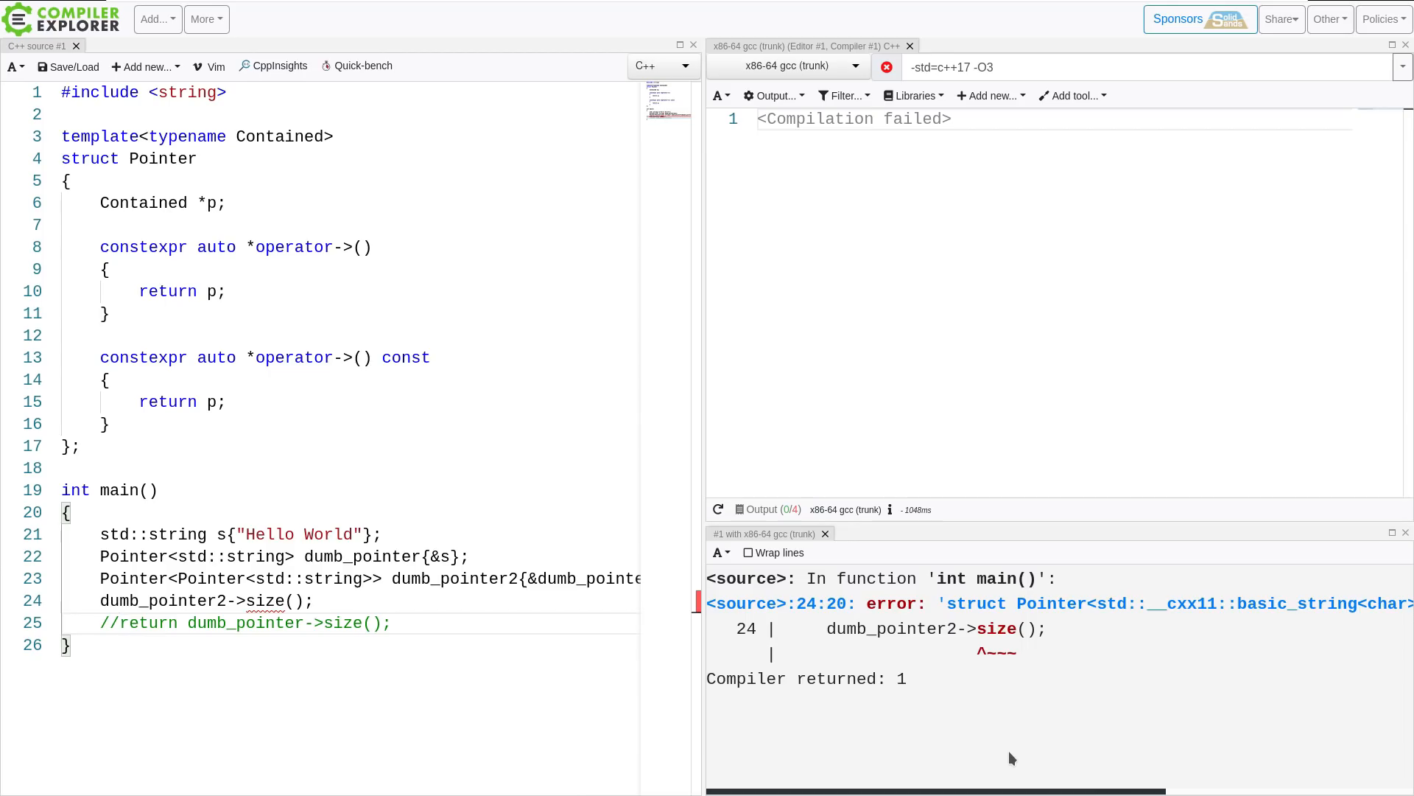
pyautogui.moveTo(309, 499)
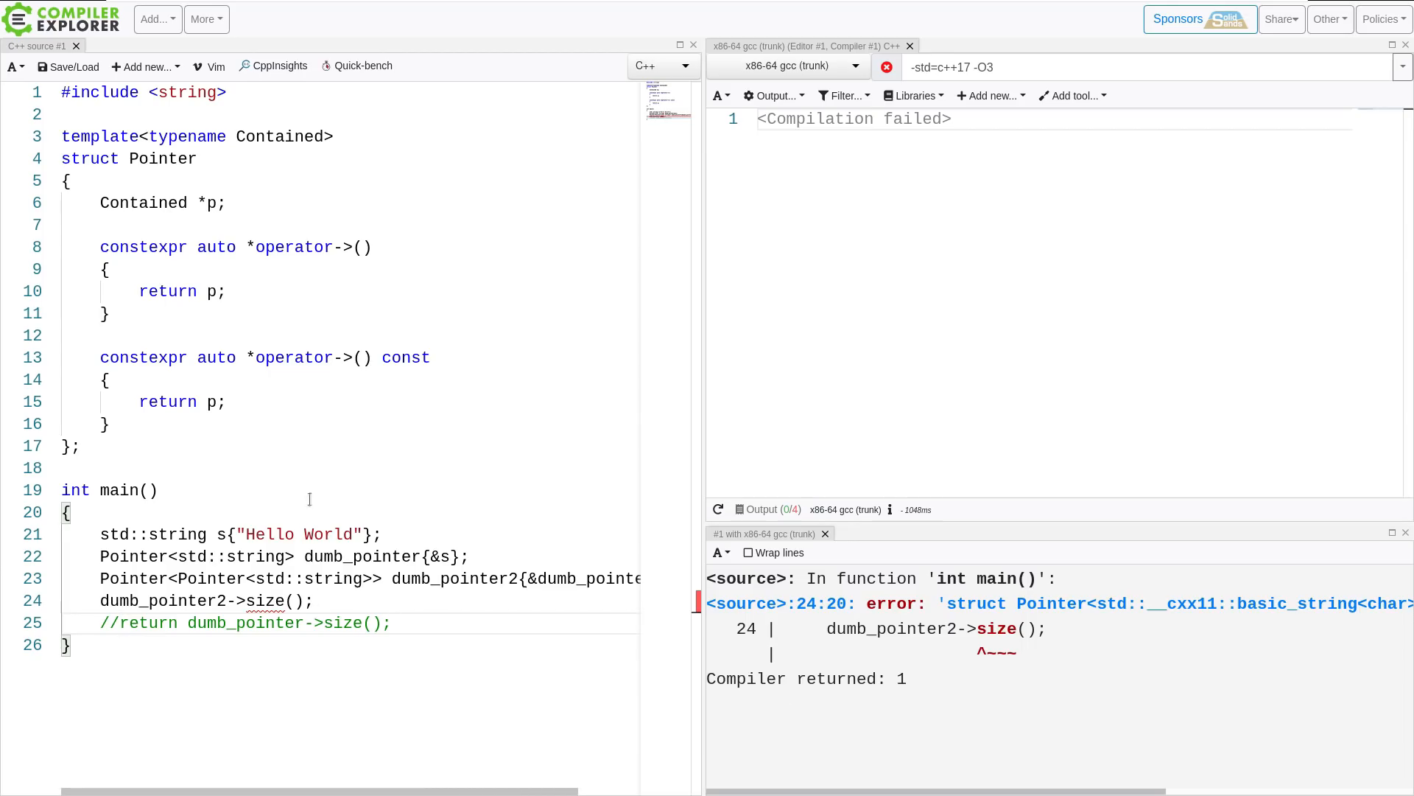
pyautogui.moveTo(328, 605)
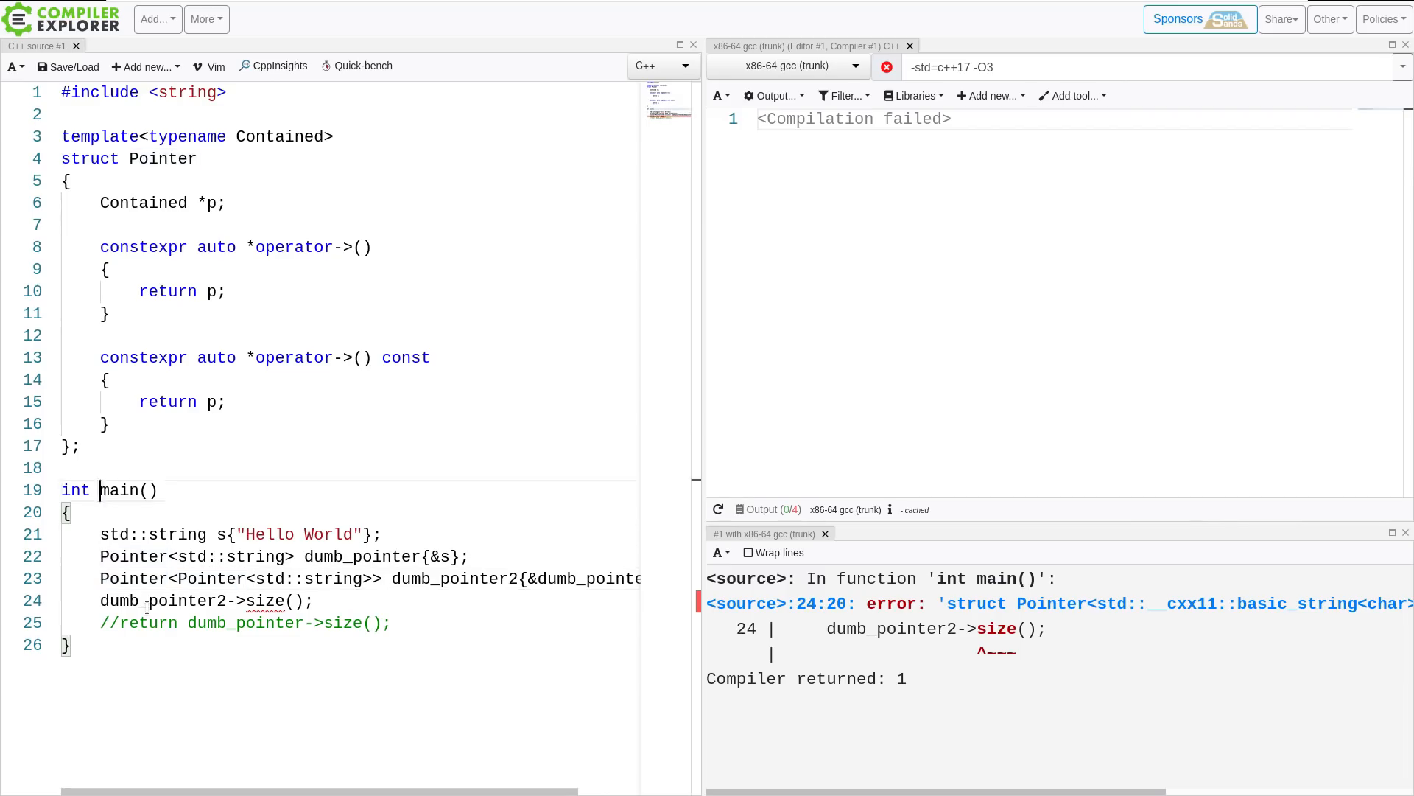
# - Type constexpr auto & on a new member line inside struct Pointer
pyautogui.write('c')
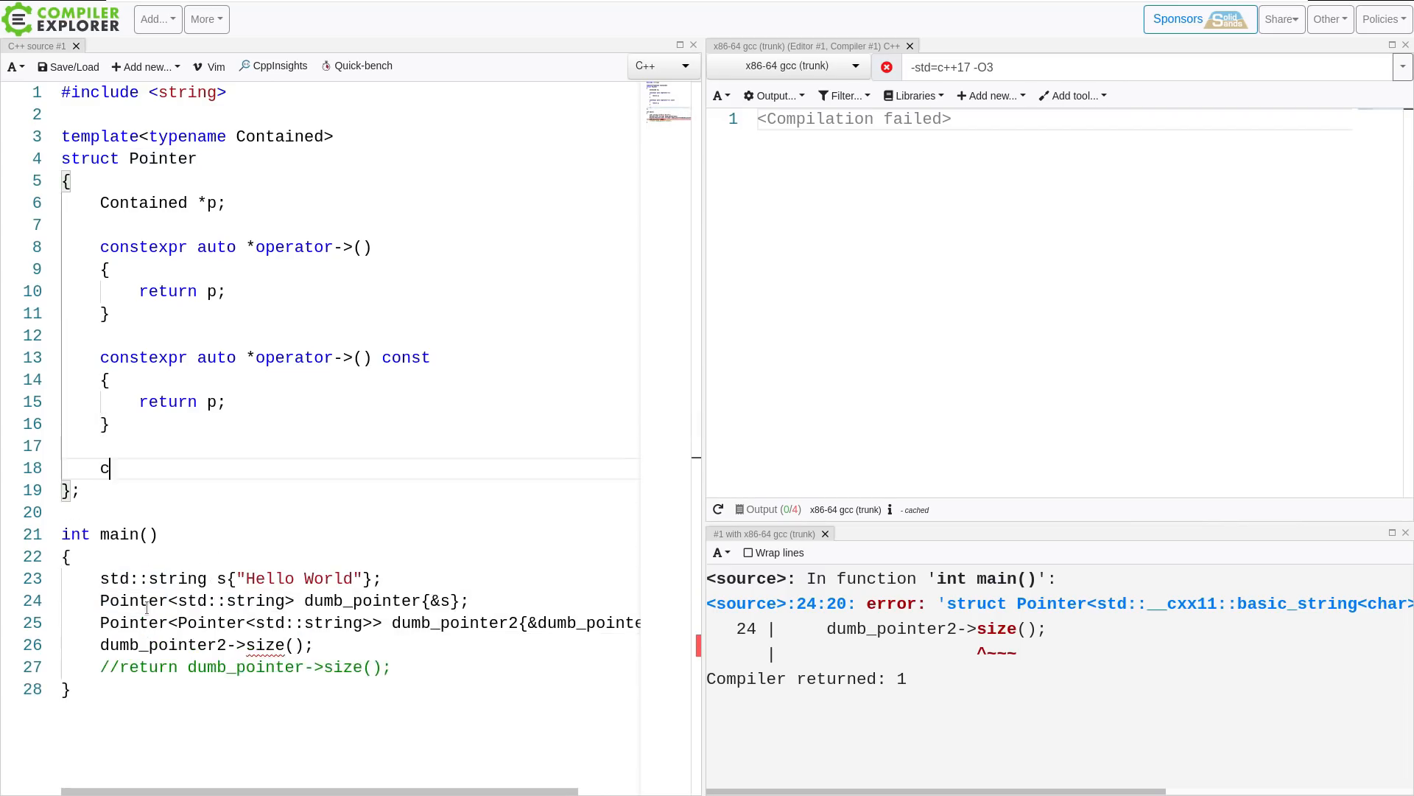
pyautogui.write('onstexpr auto &')
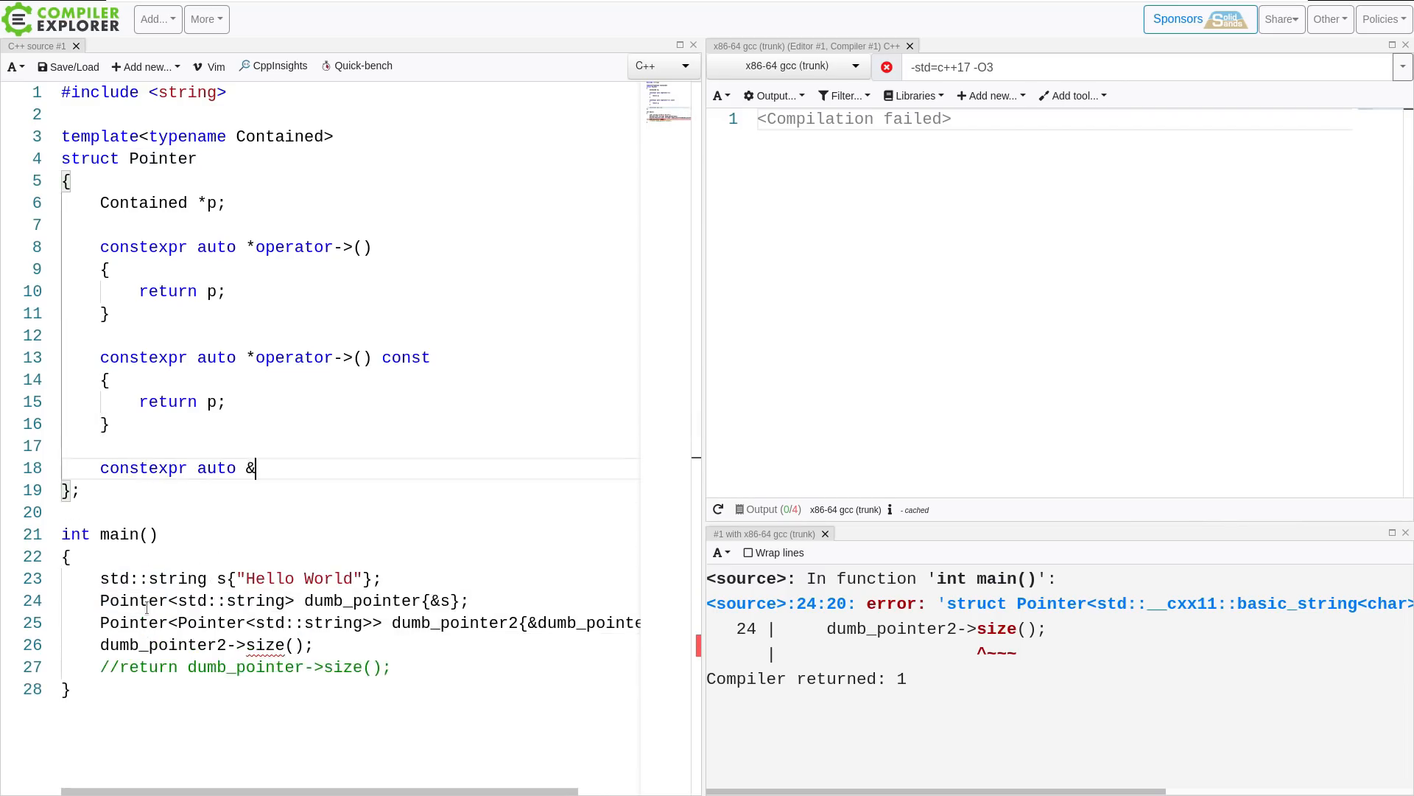